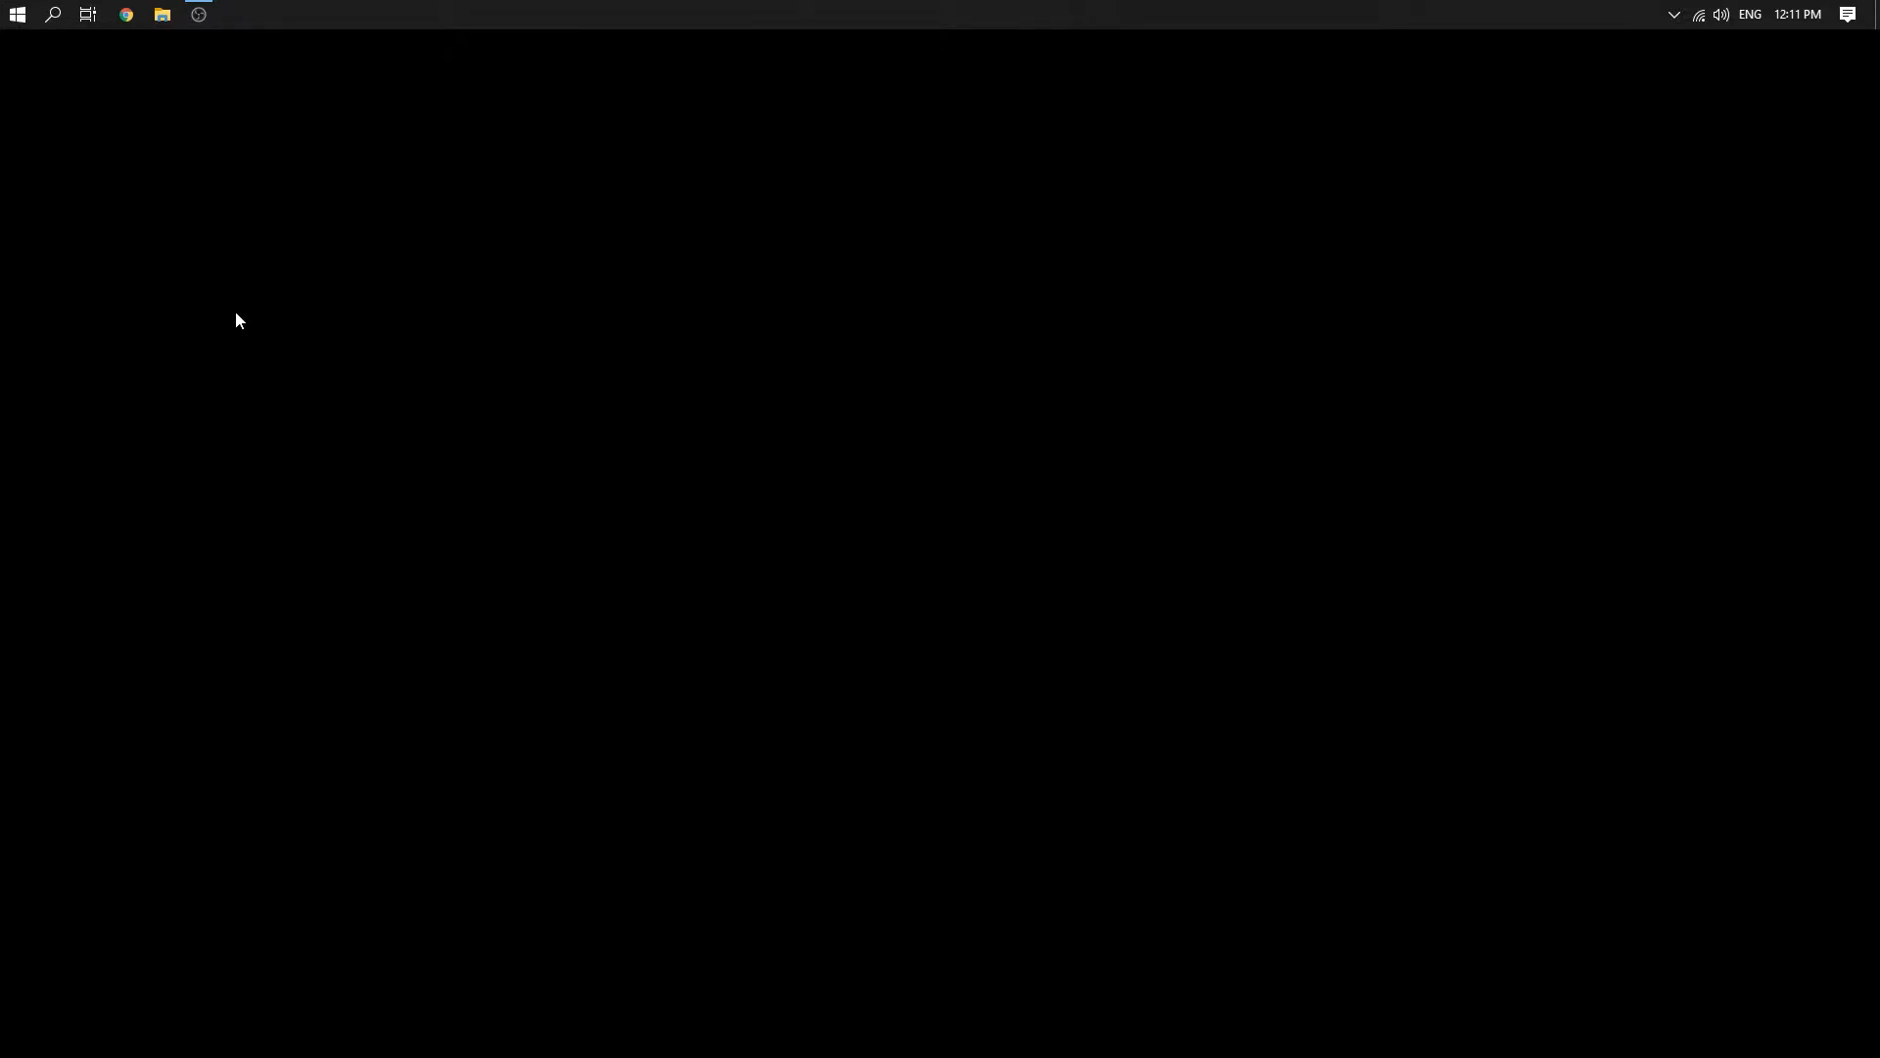
Launch Chrome and load hardreset.info
left_click(124, 13)
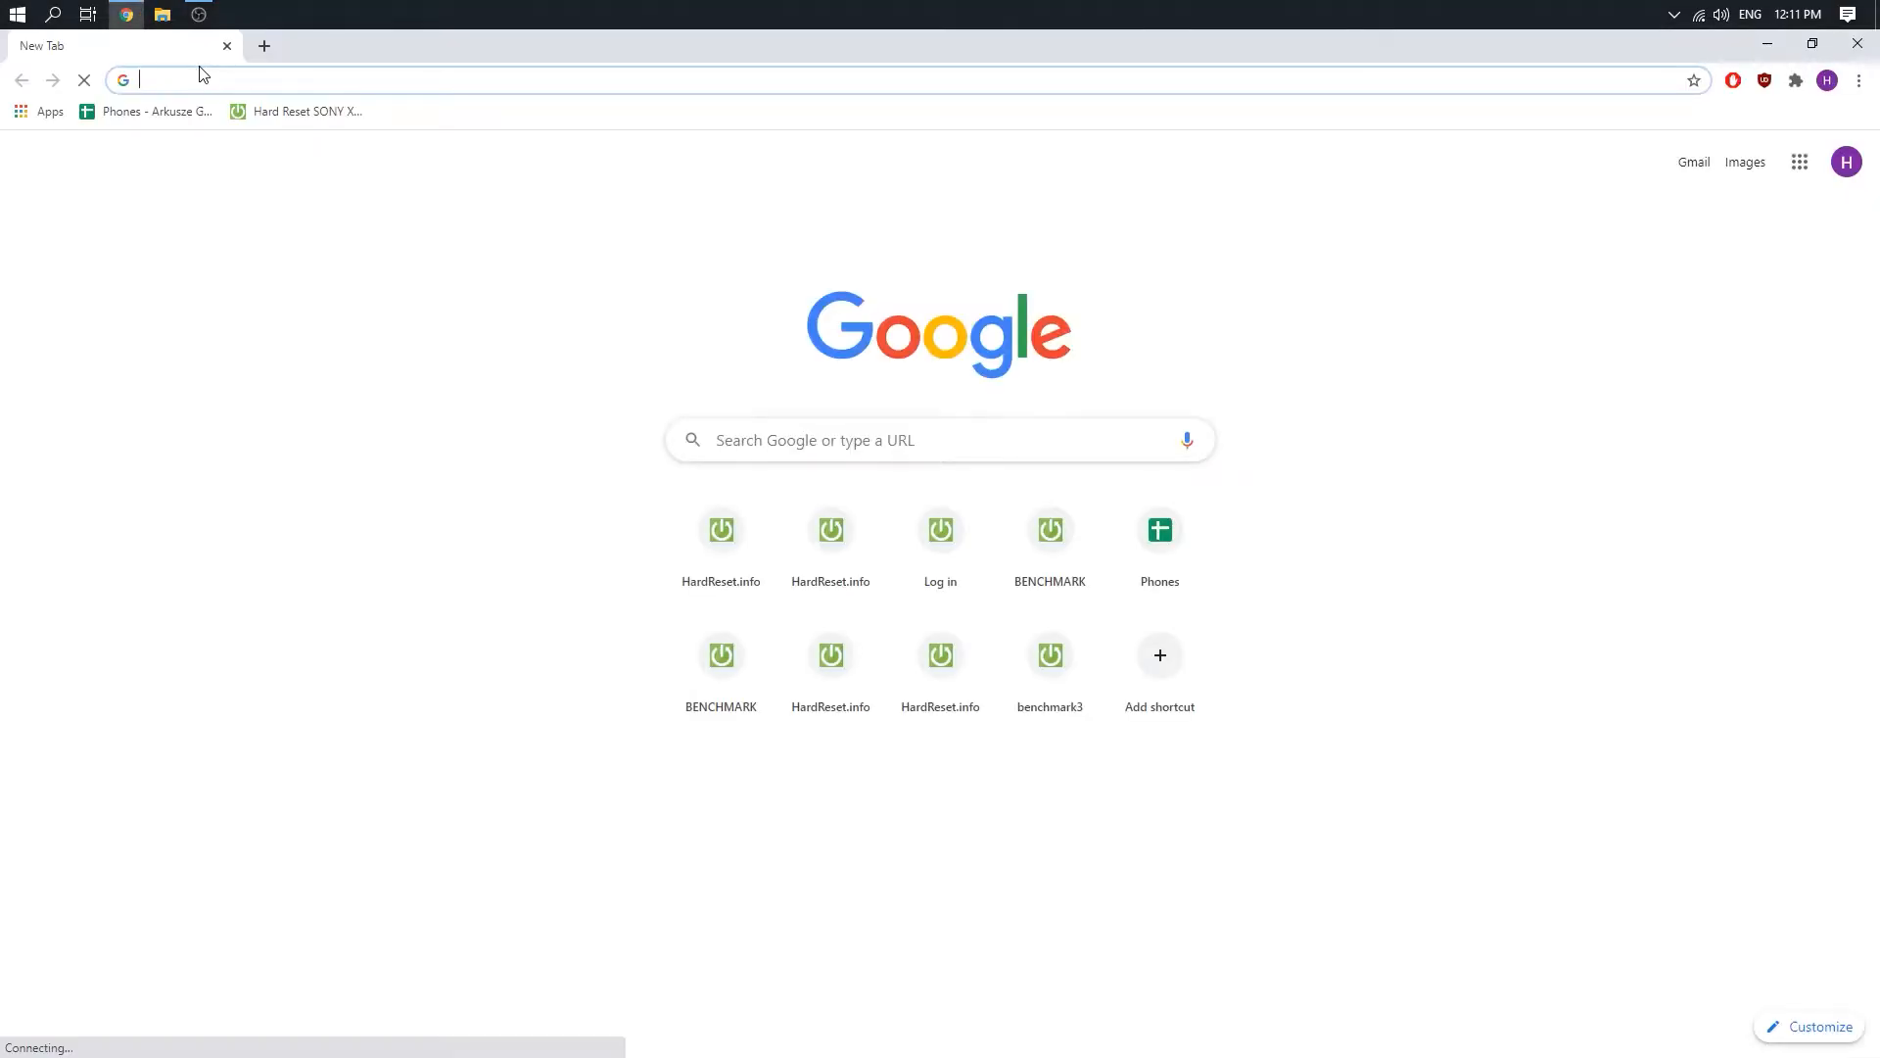
type("hardreset.info")
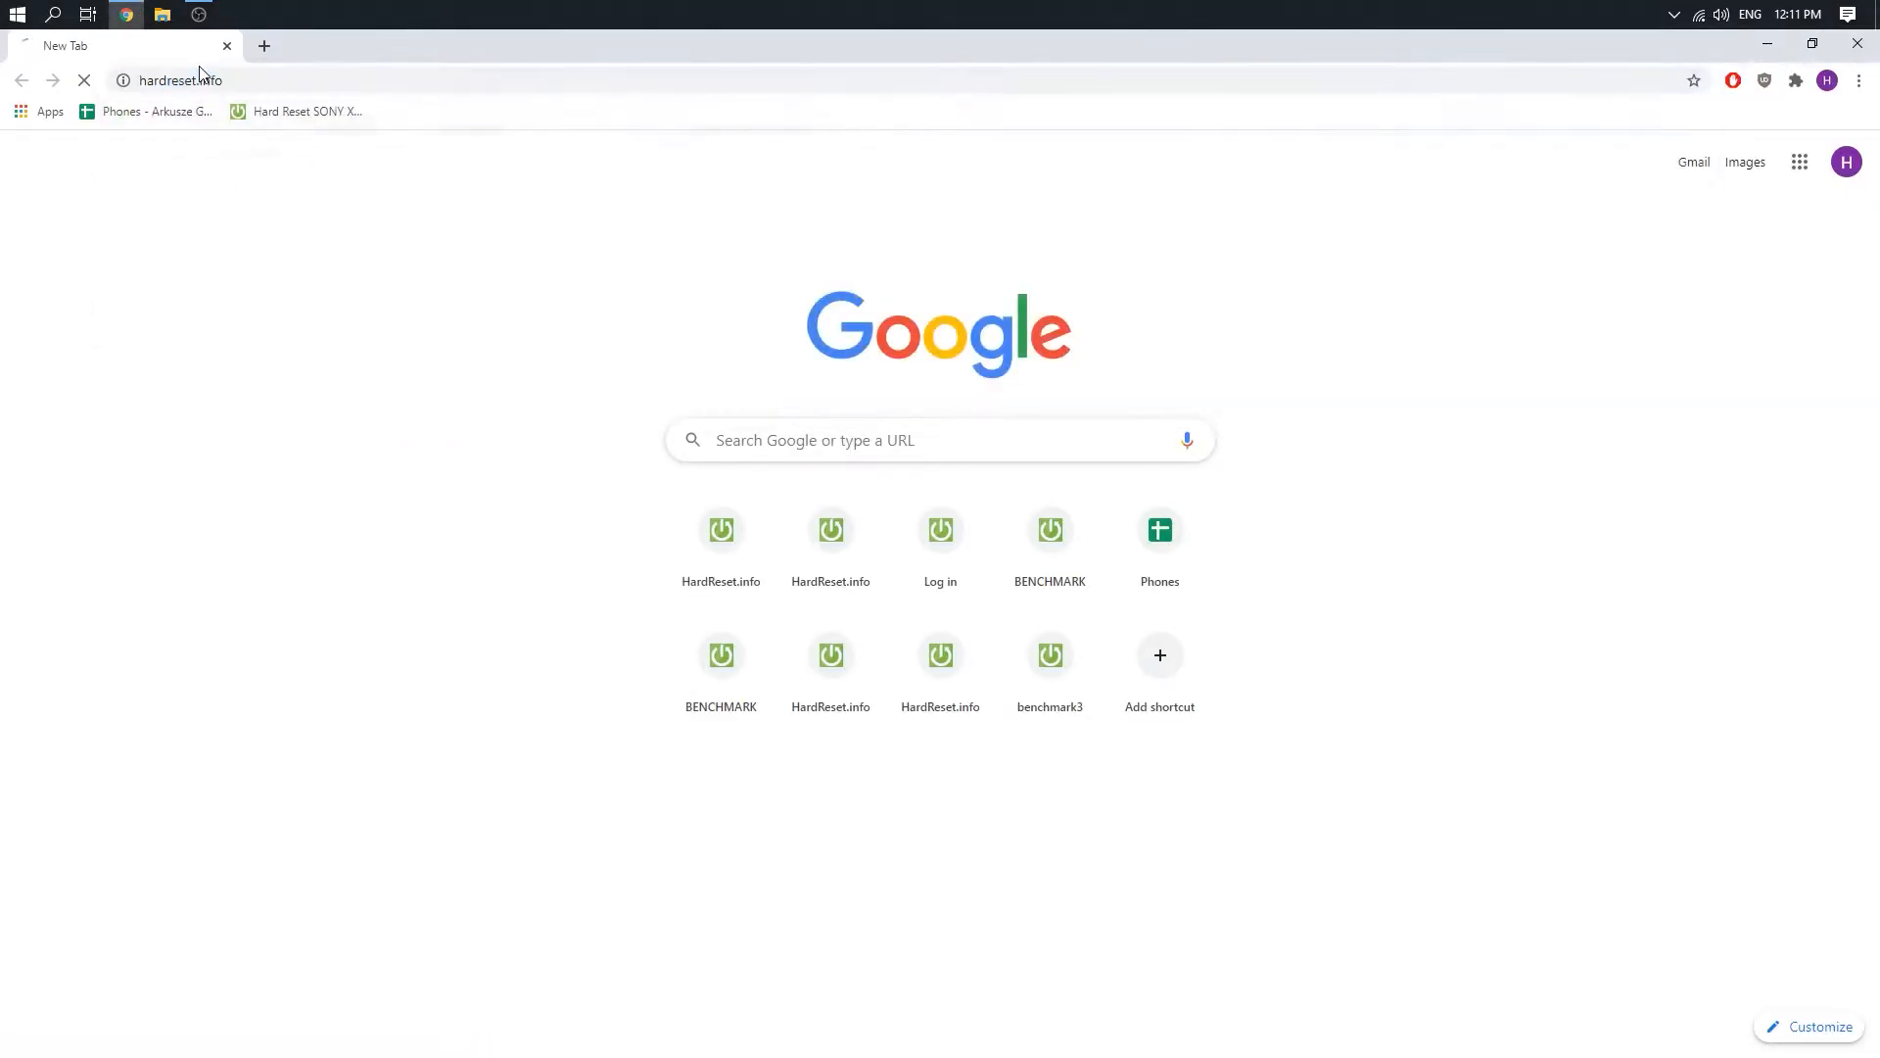
key("Return")
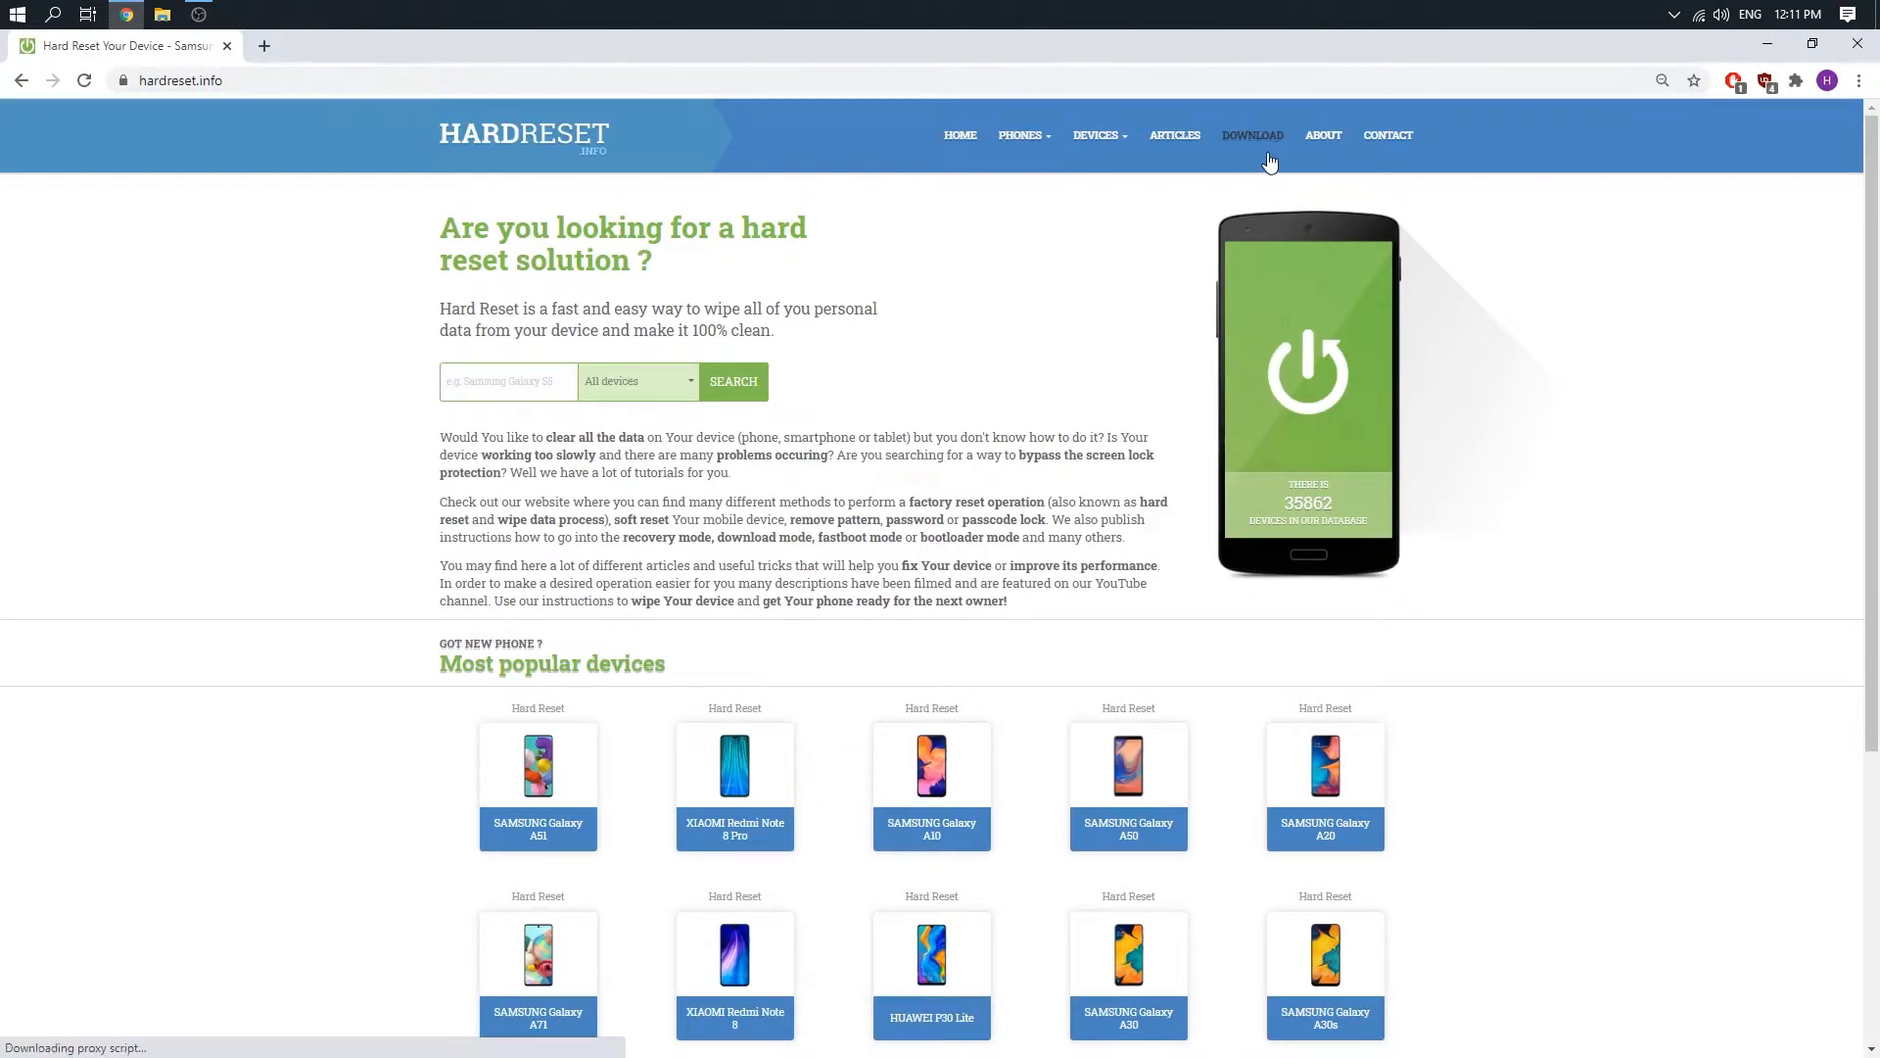
Search the site's downloads for 'drivers' and scroll to Kruger&Matz Drivers
left_click(1252, 134)
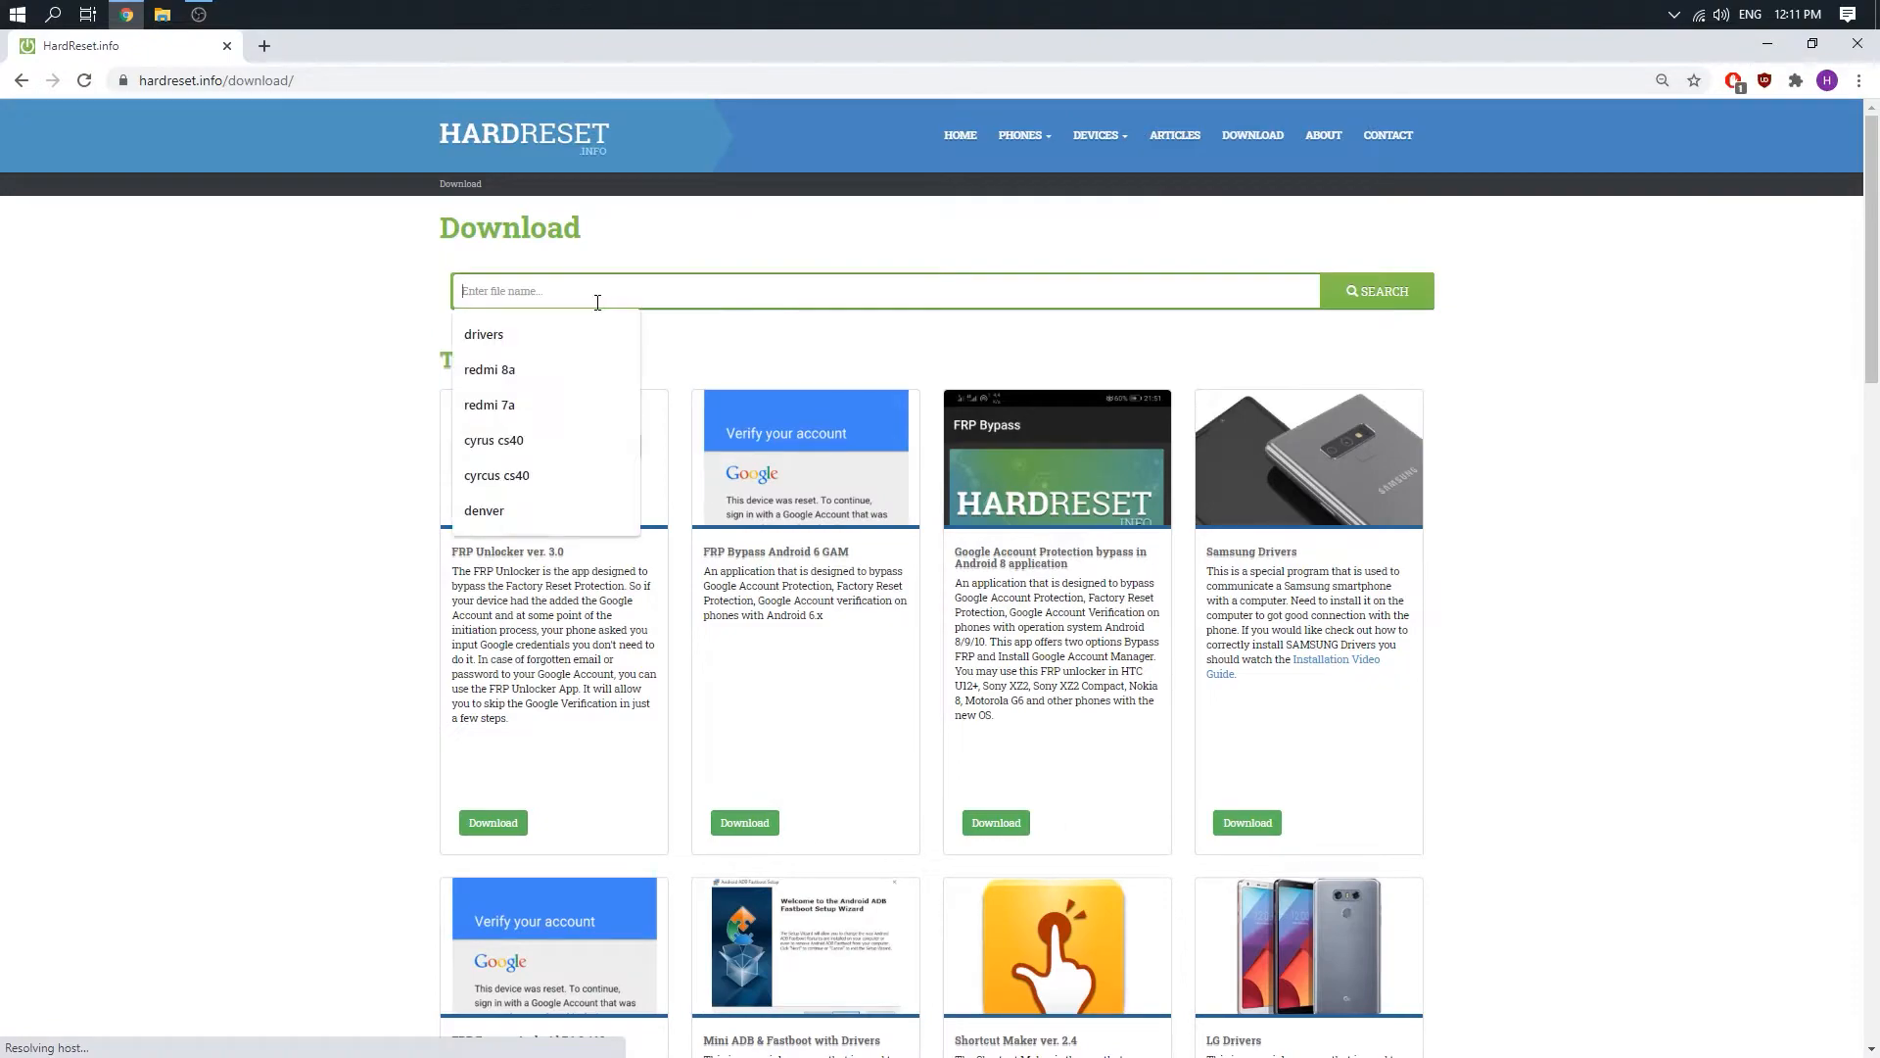
type("driver")
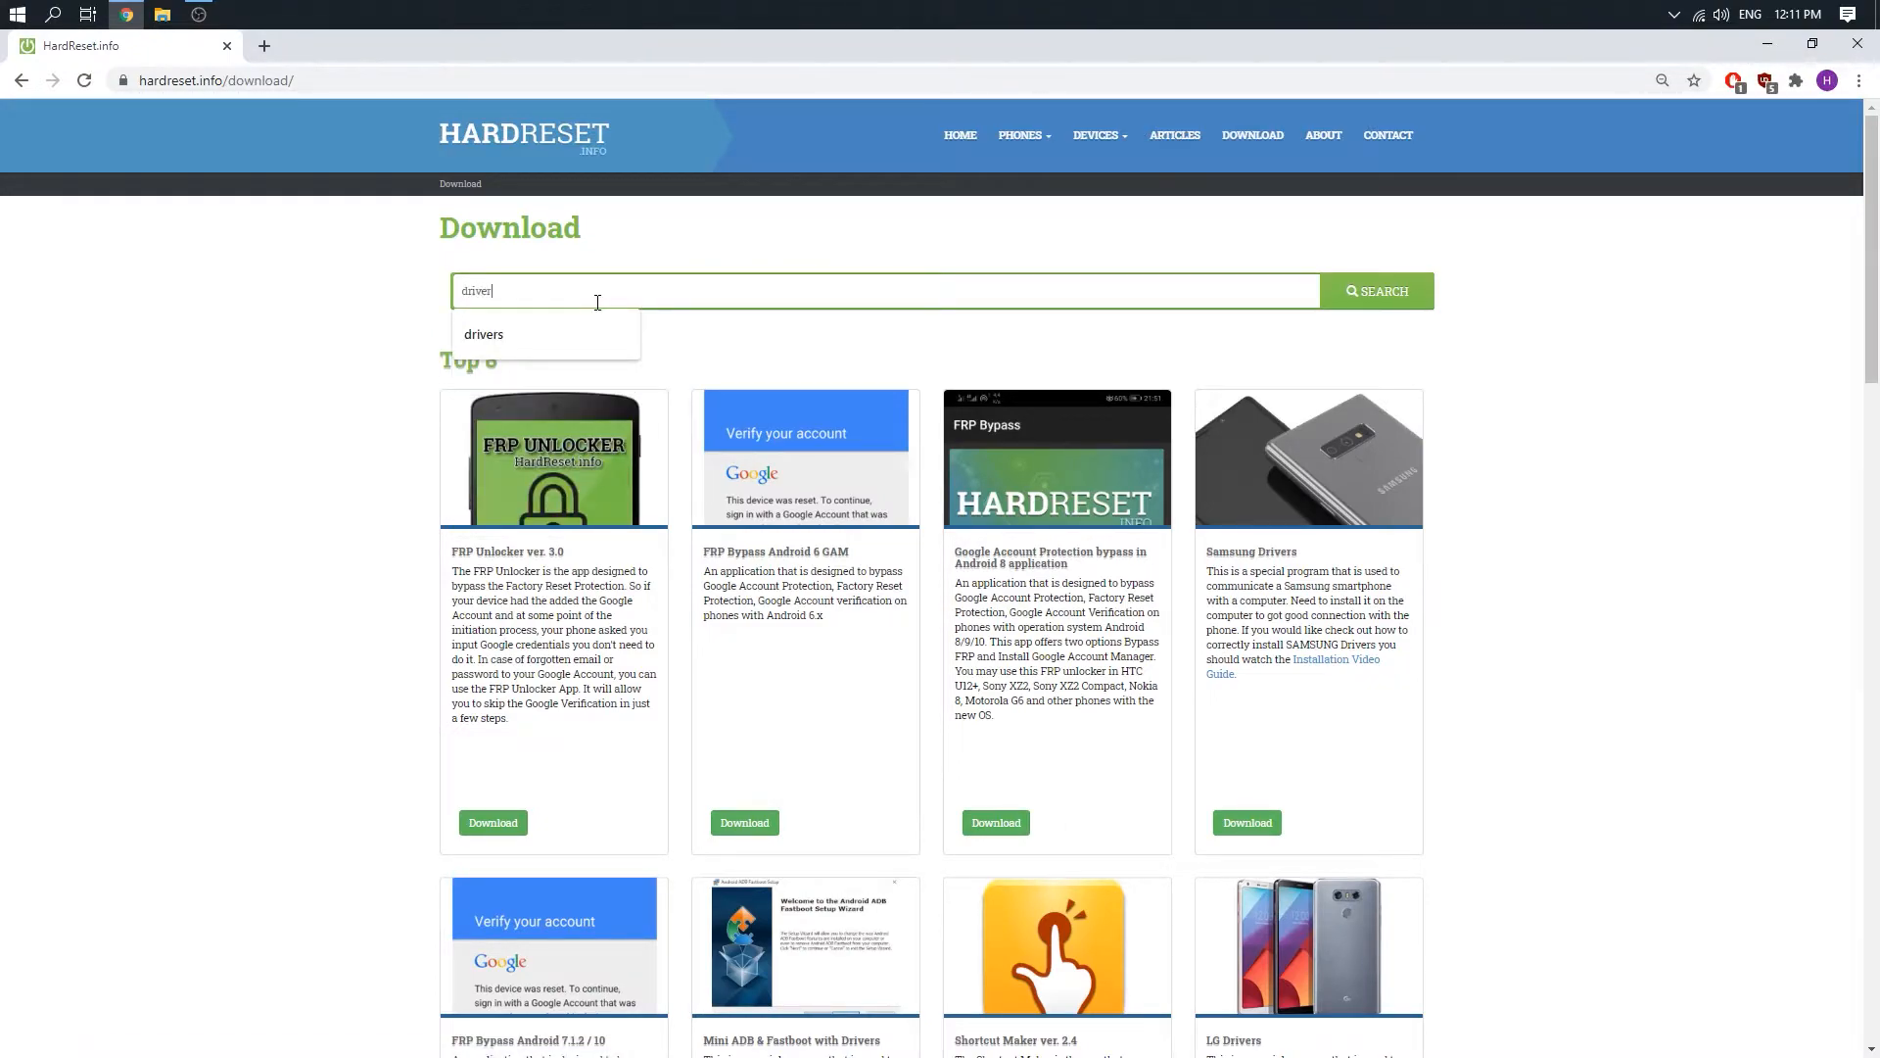
left_click(1376, 290)
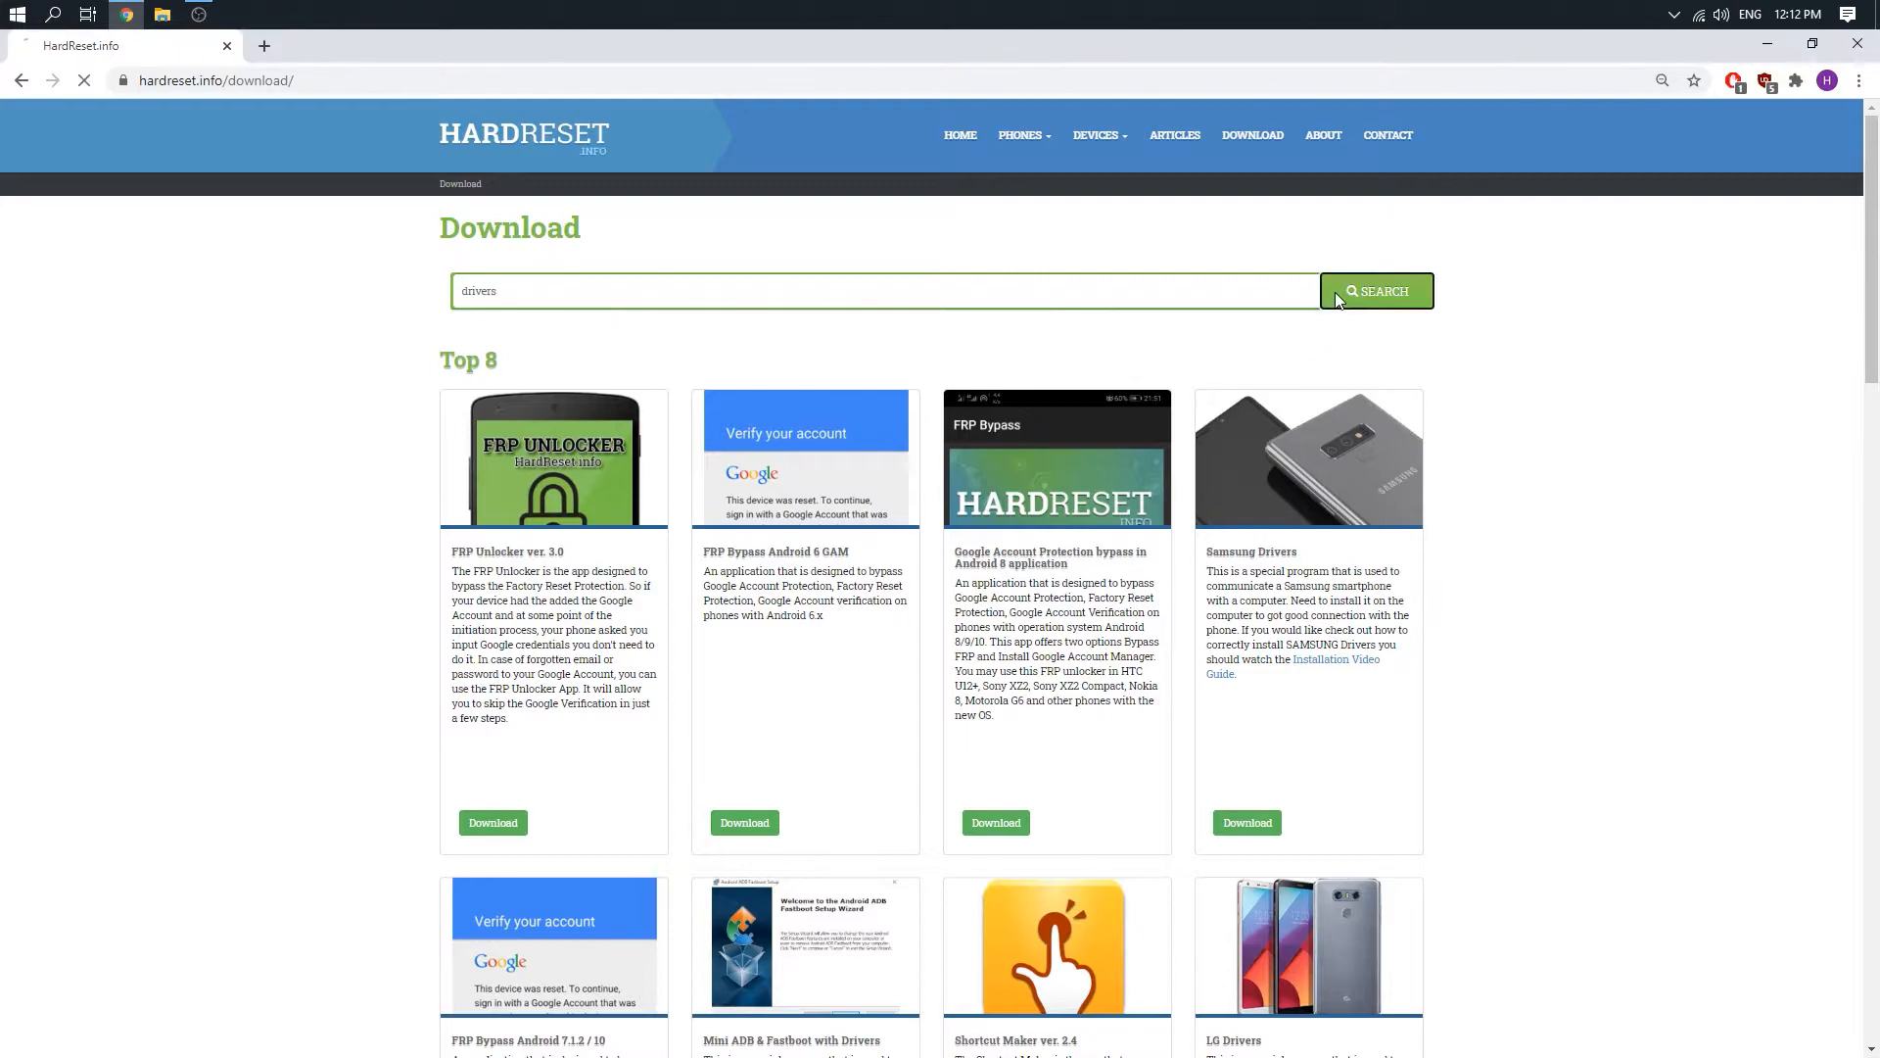
left_click(1377, 290)
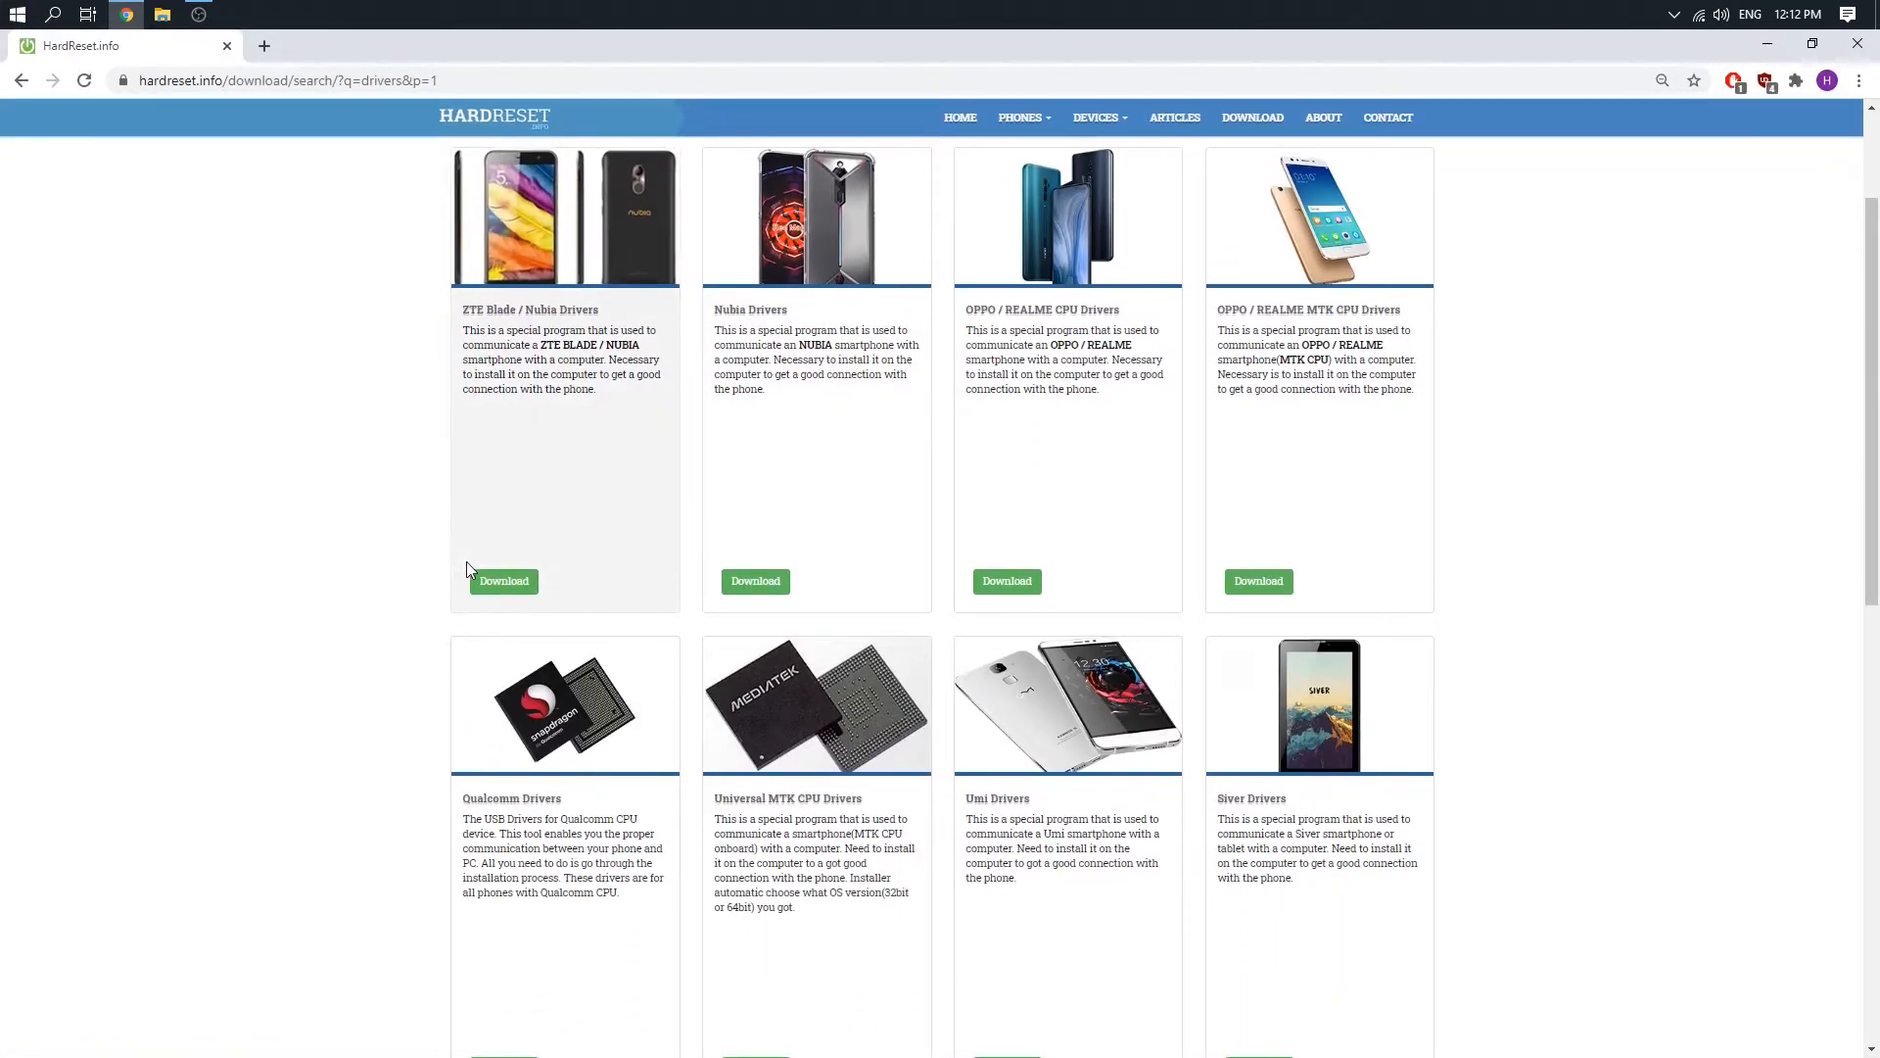
scroll("down", 3)
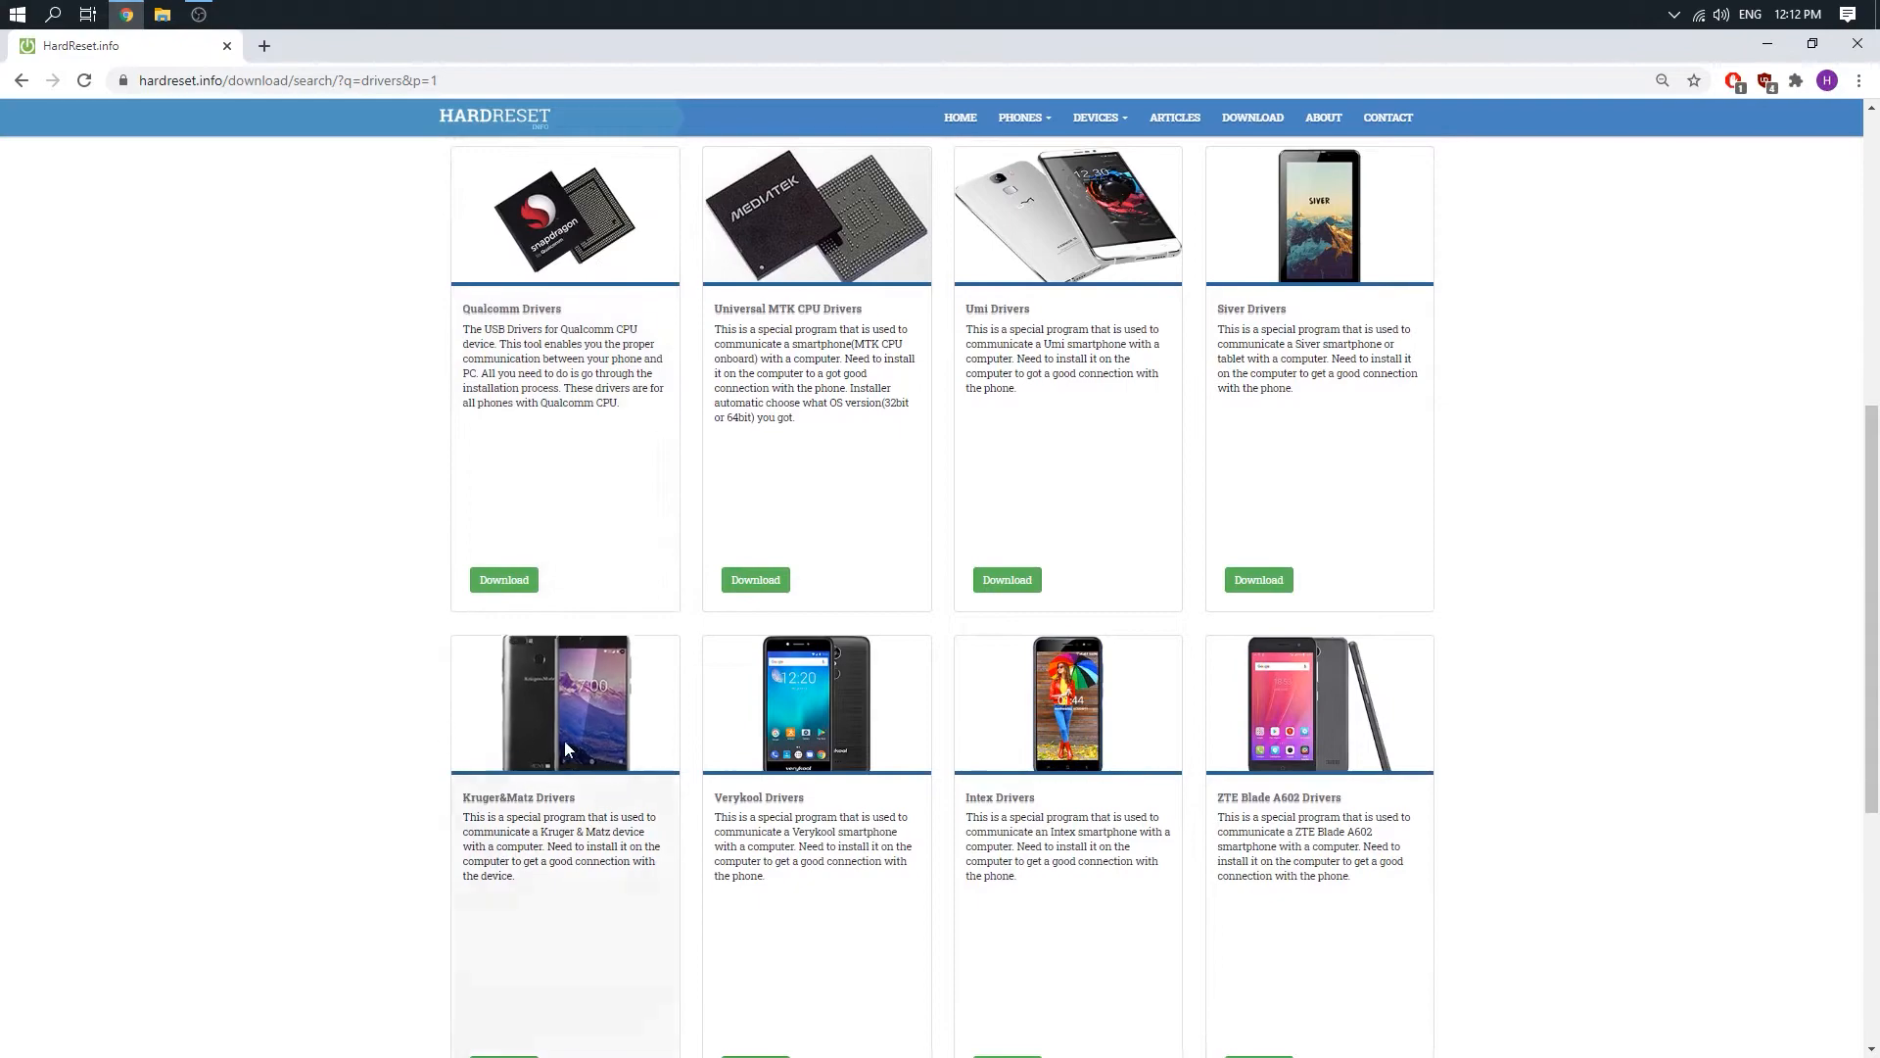
mouse_move(588, 761)
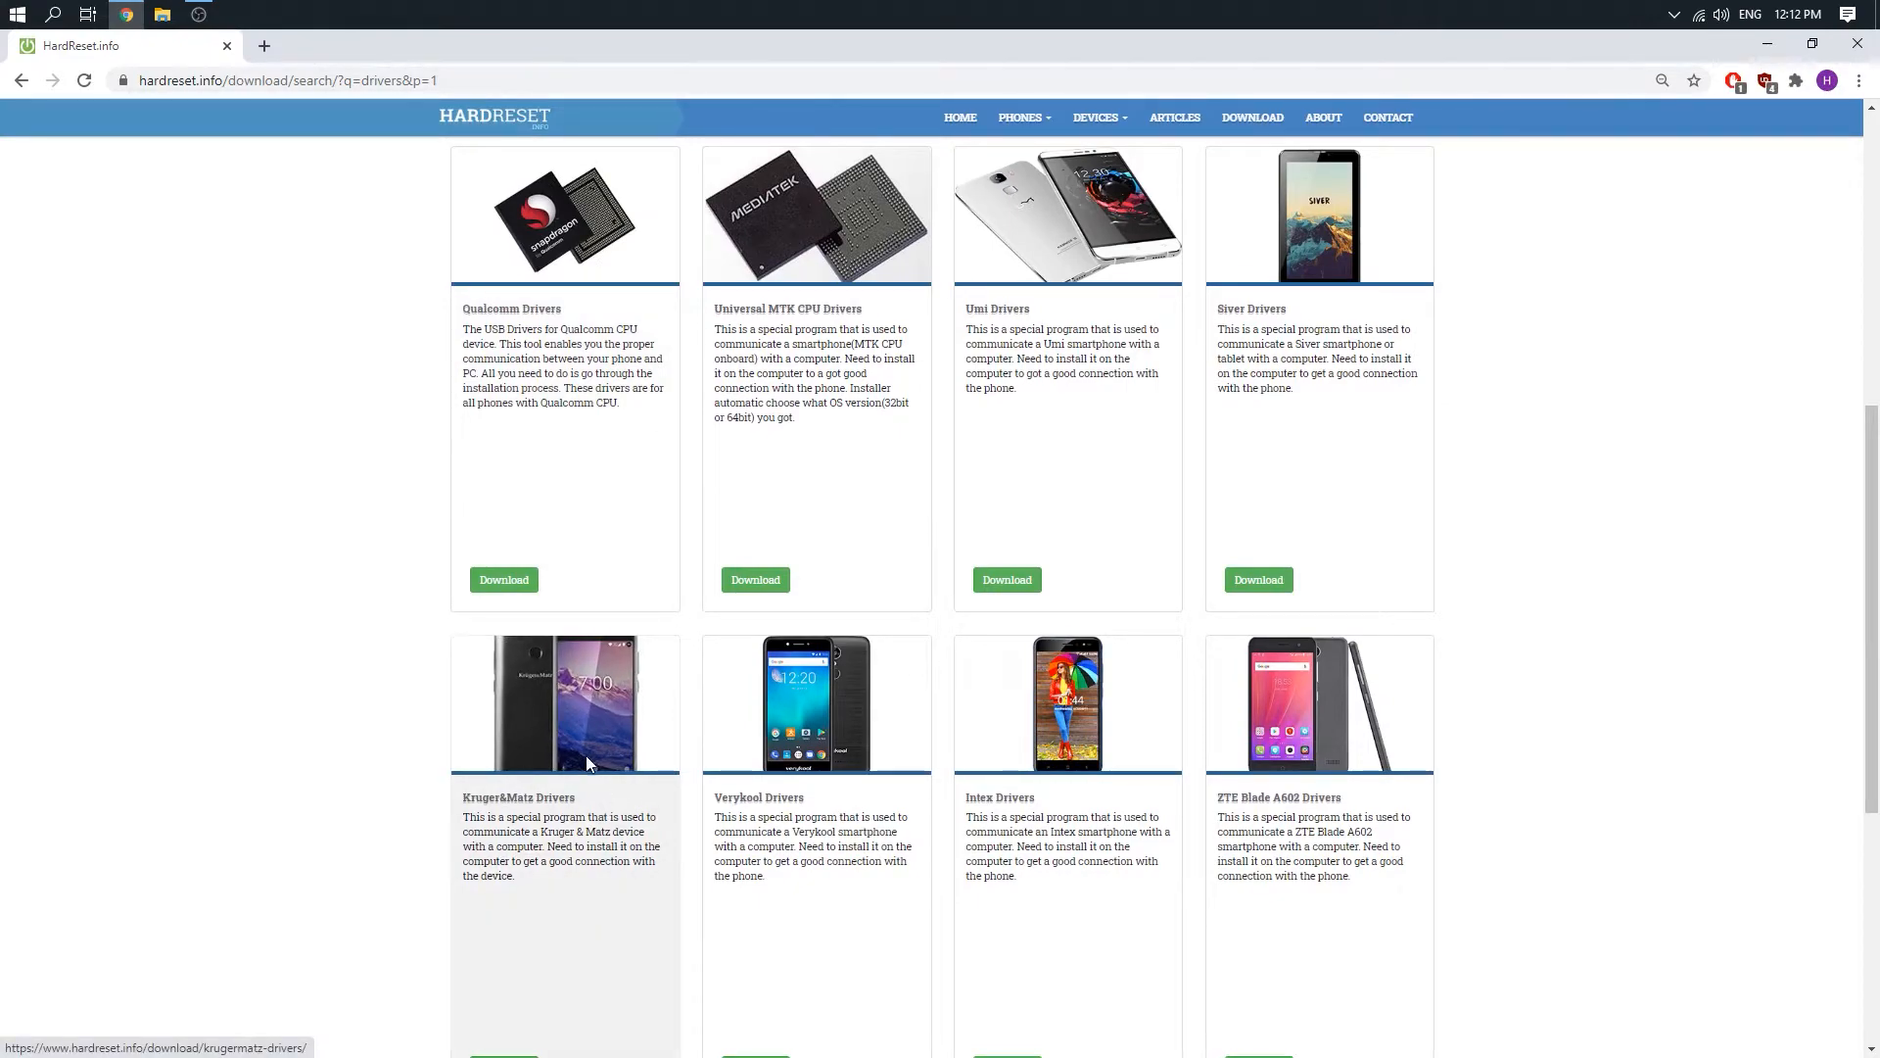
Open the Kruger&Matz Drivers page and start its archive download
left_click(518, 797)
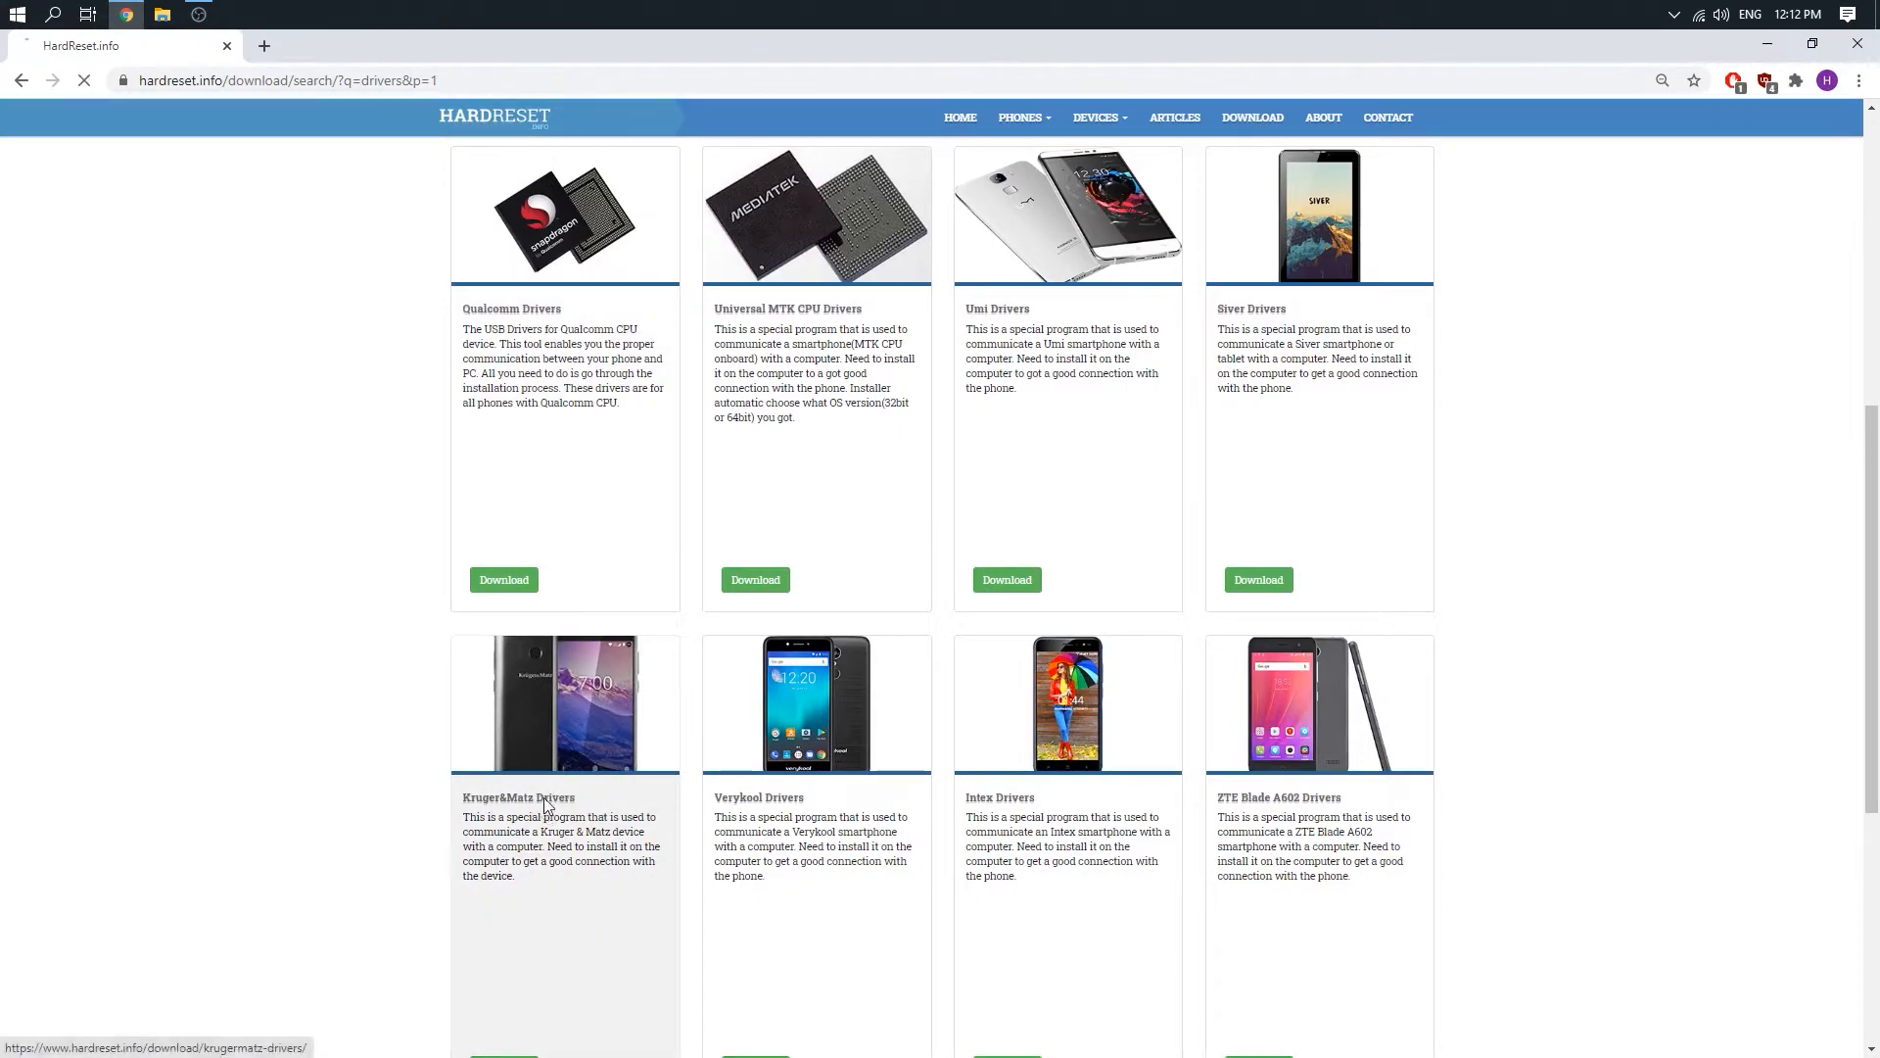
left_click(518, 797)
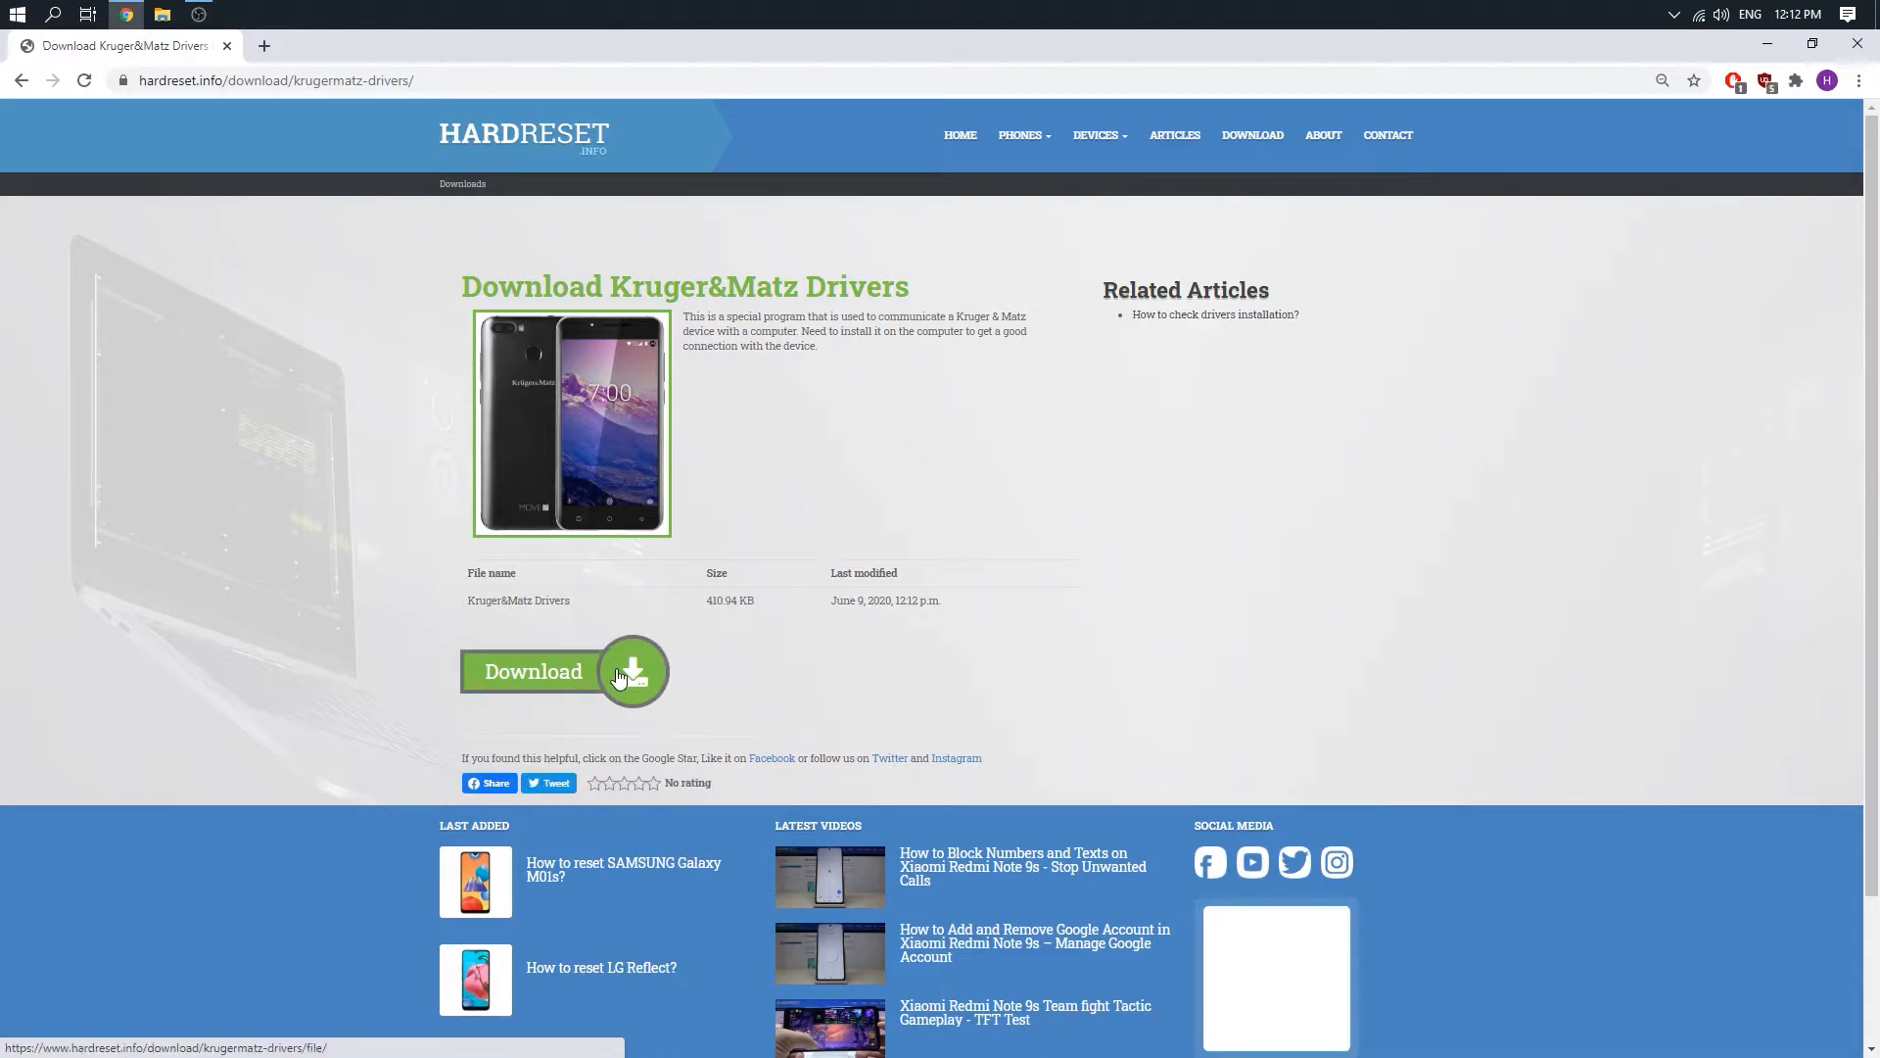
left_click(533, 670)
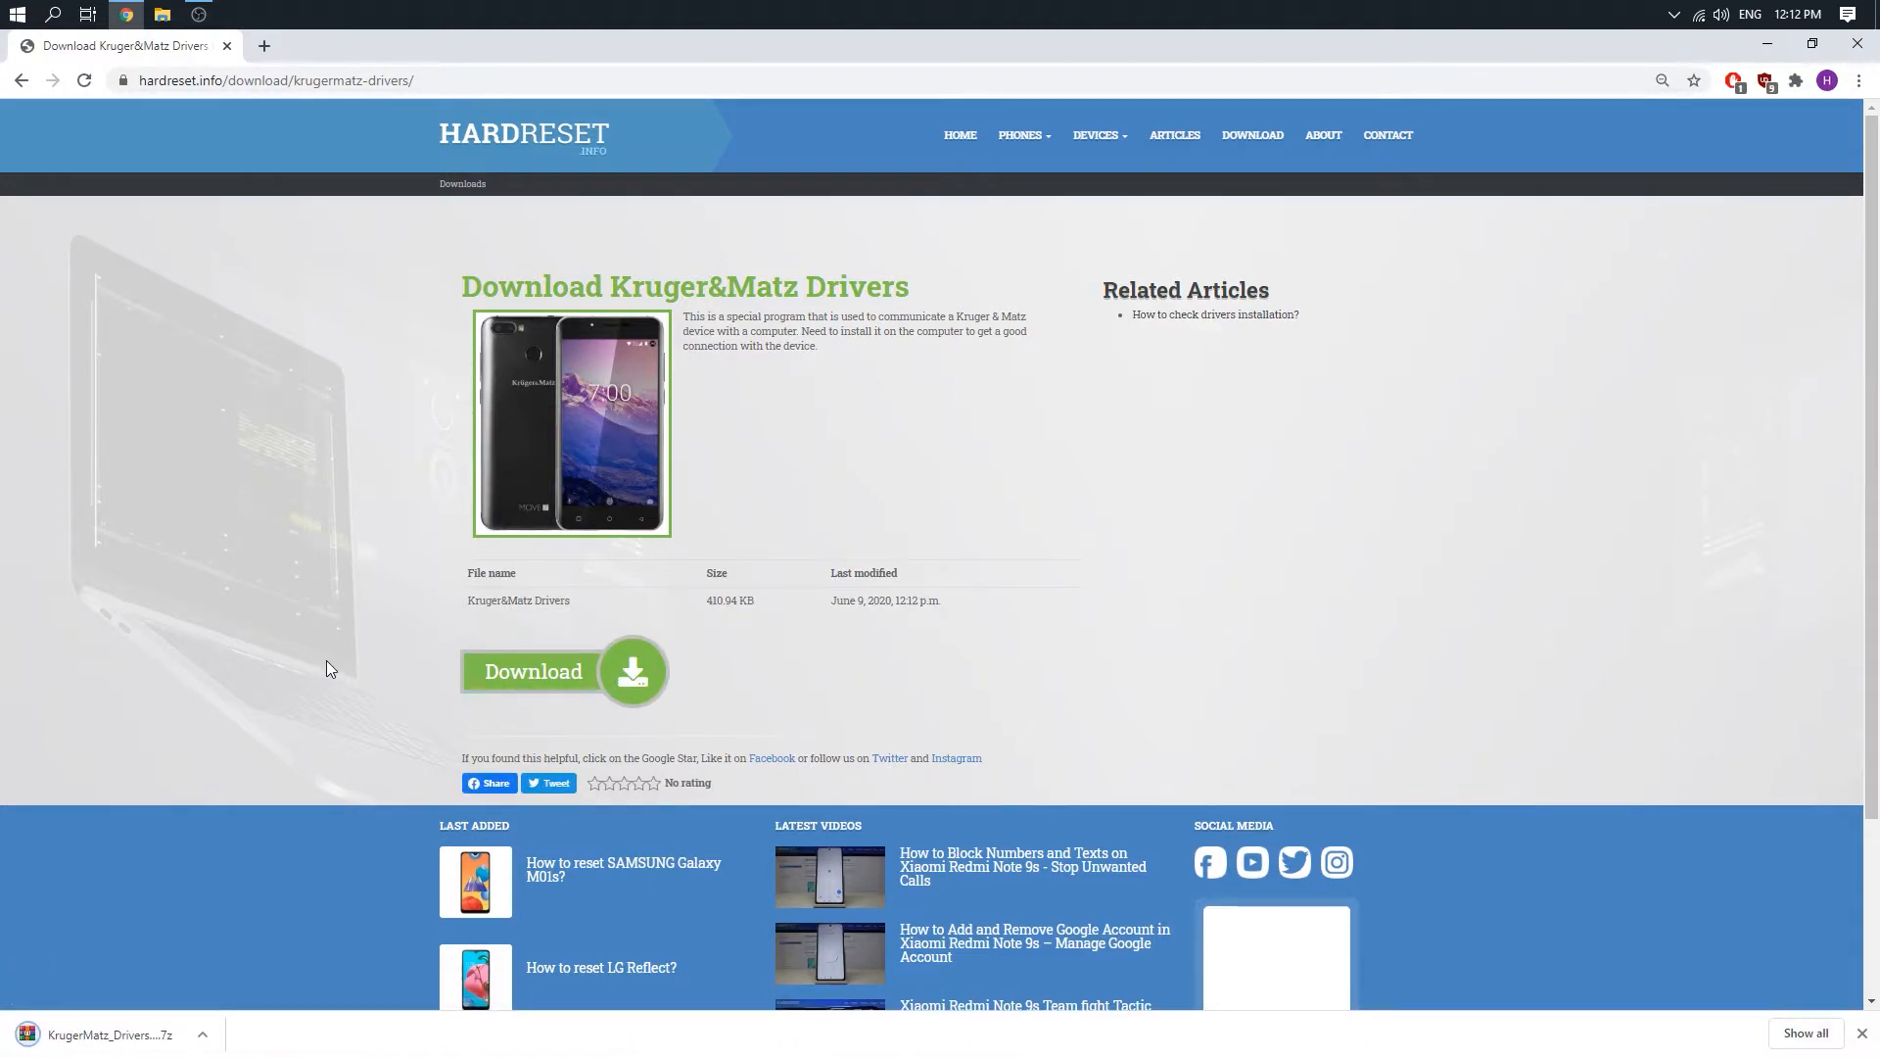
mouse_move(245, 843)
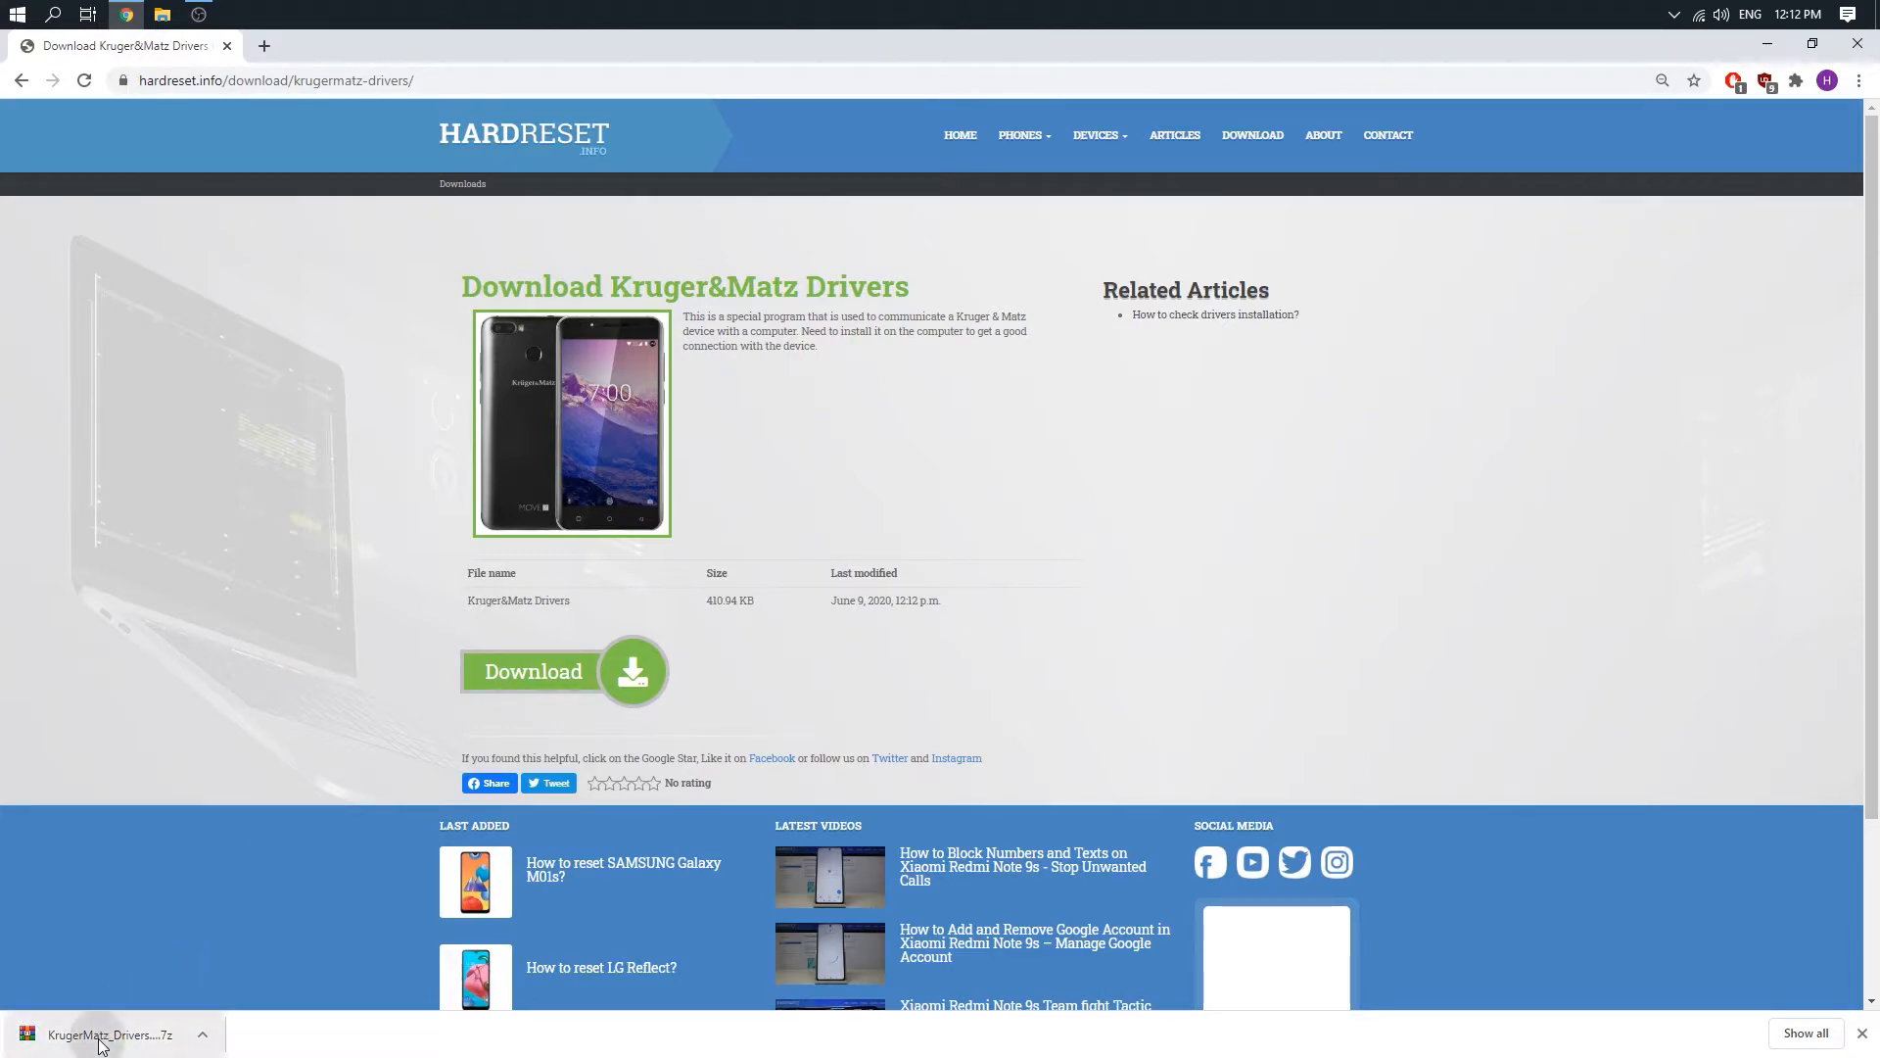
Open KrugerMatz_Drivers_auto_installer.7z in WinRAR and select the x64 driver installer
left_click(108, 1035)
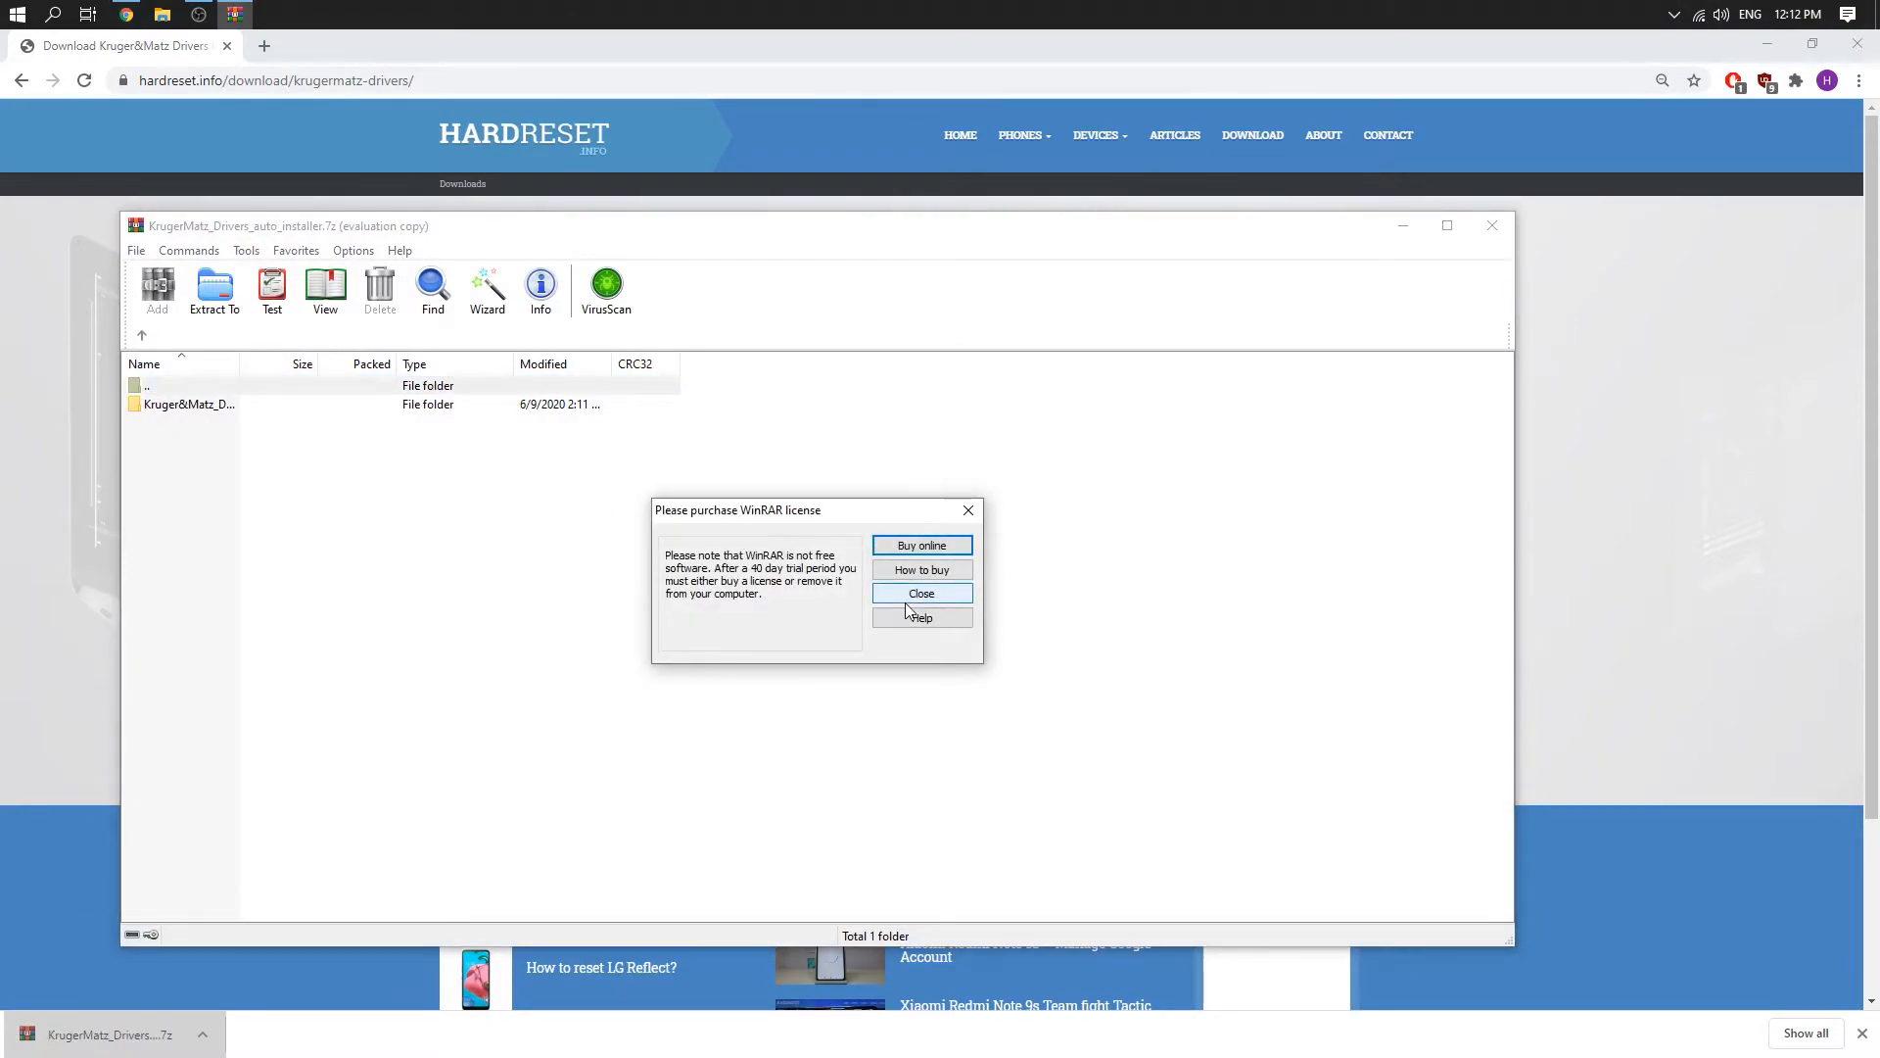
left_click(920, 593)
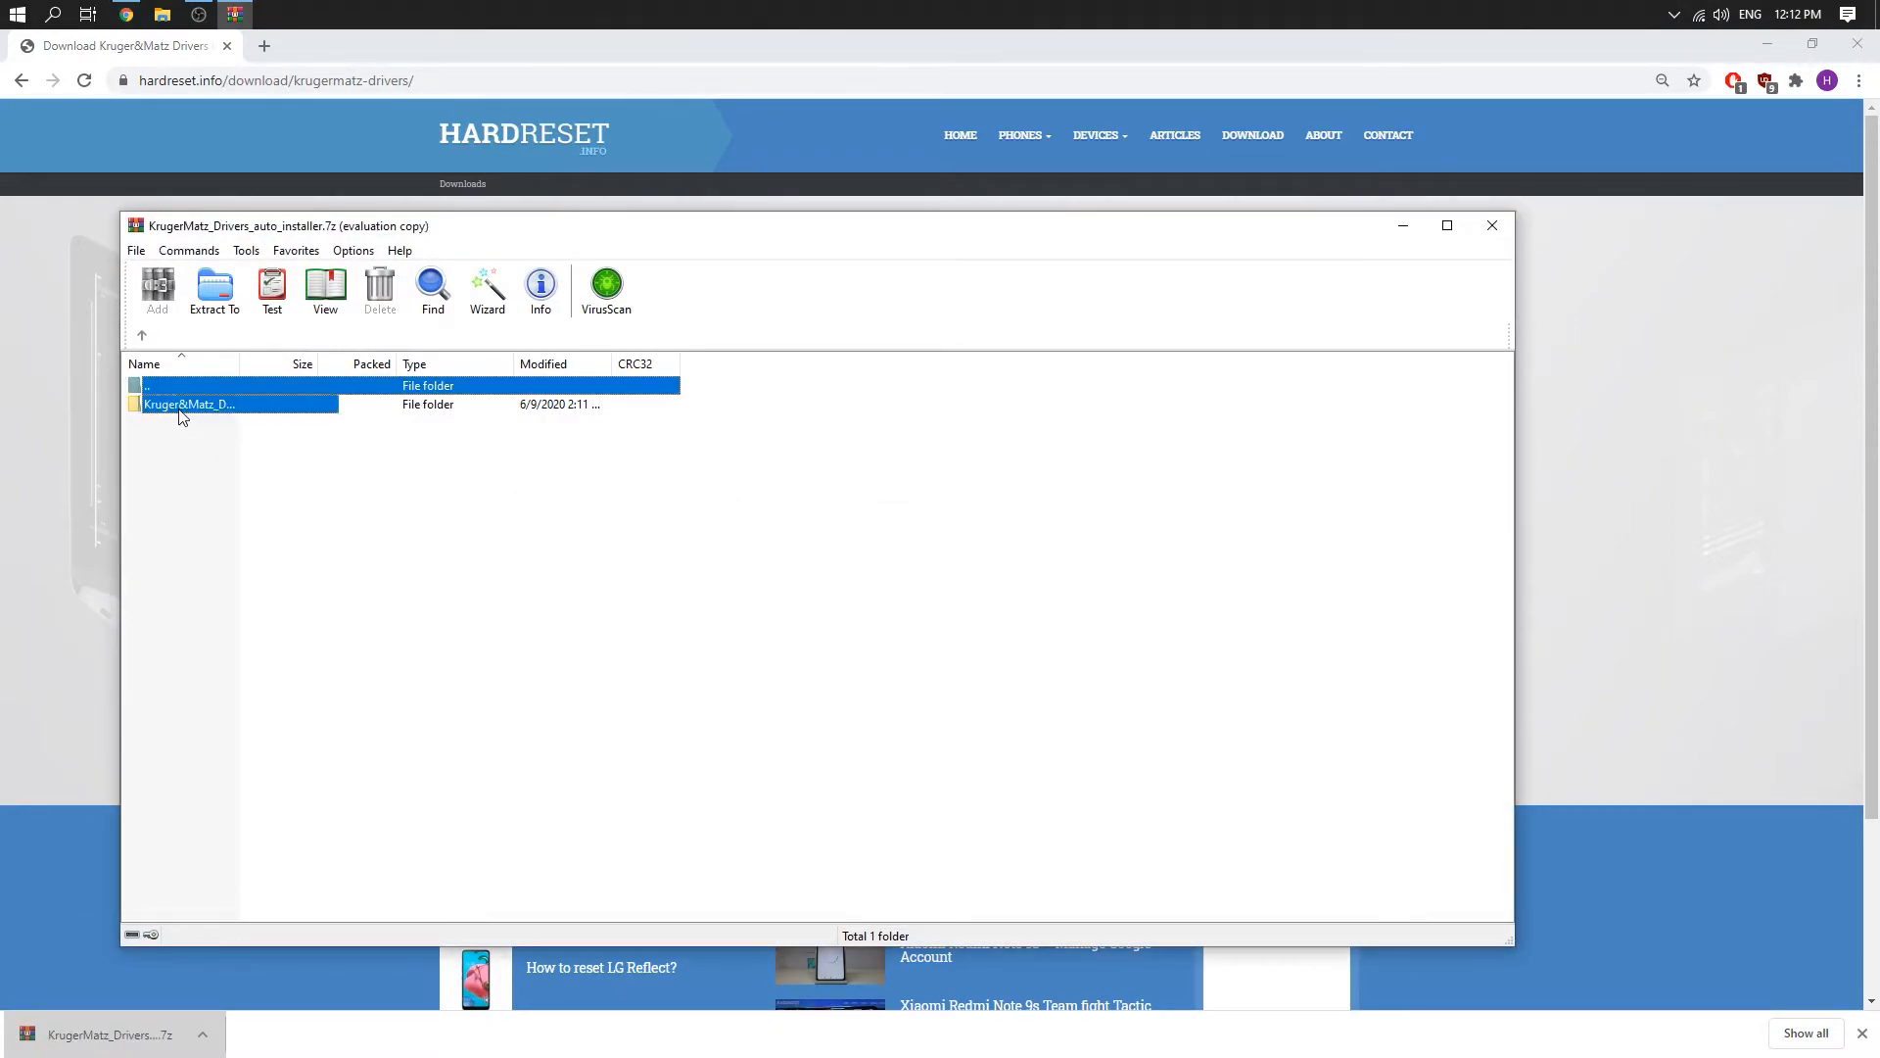
double_click(188, 404)
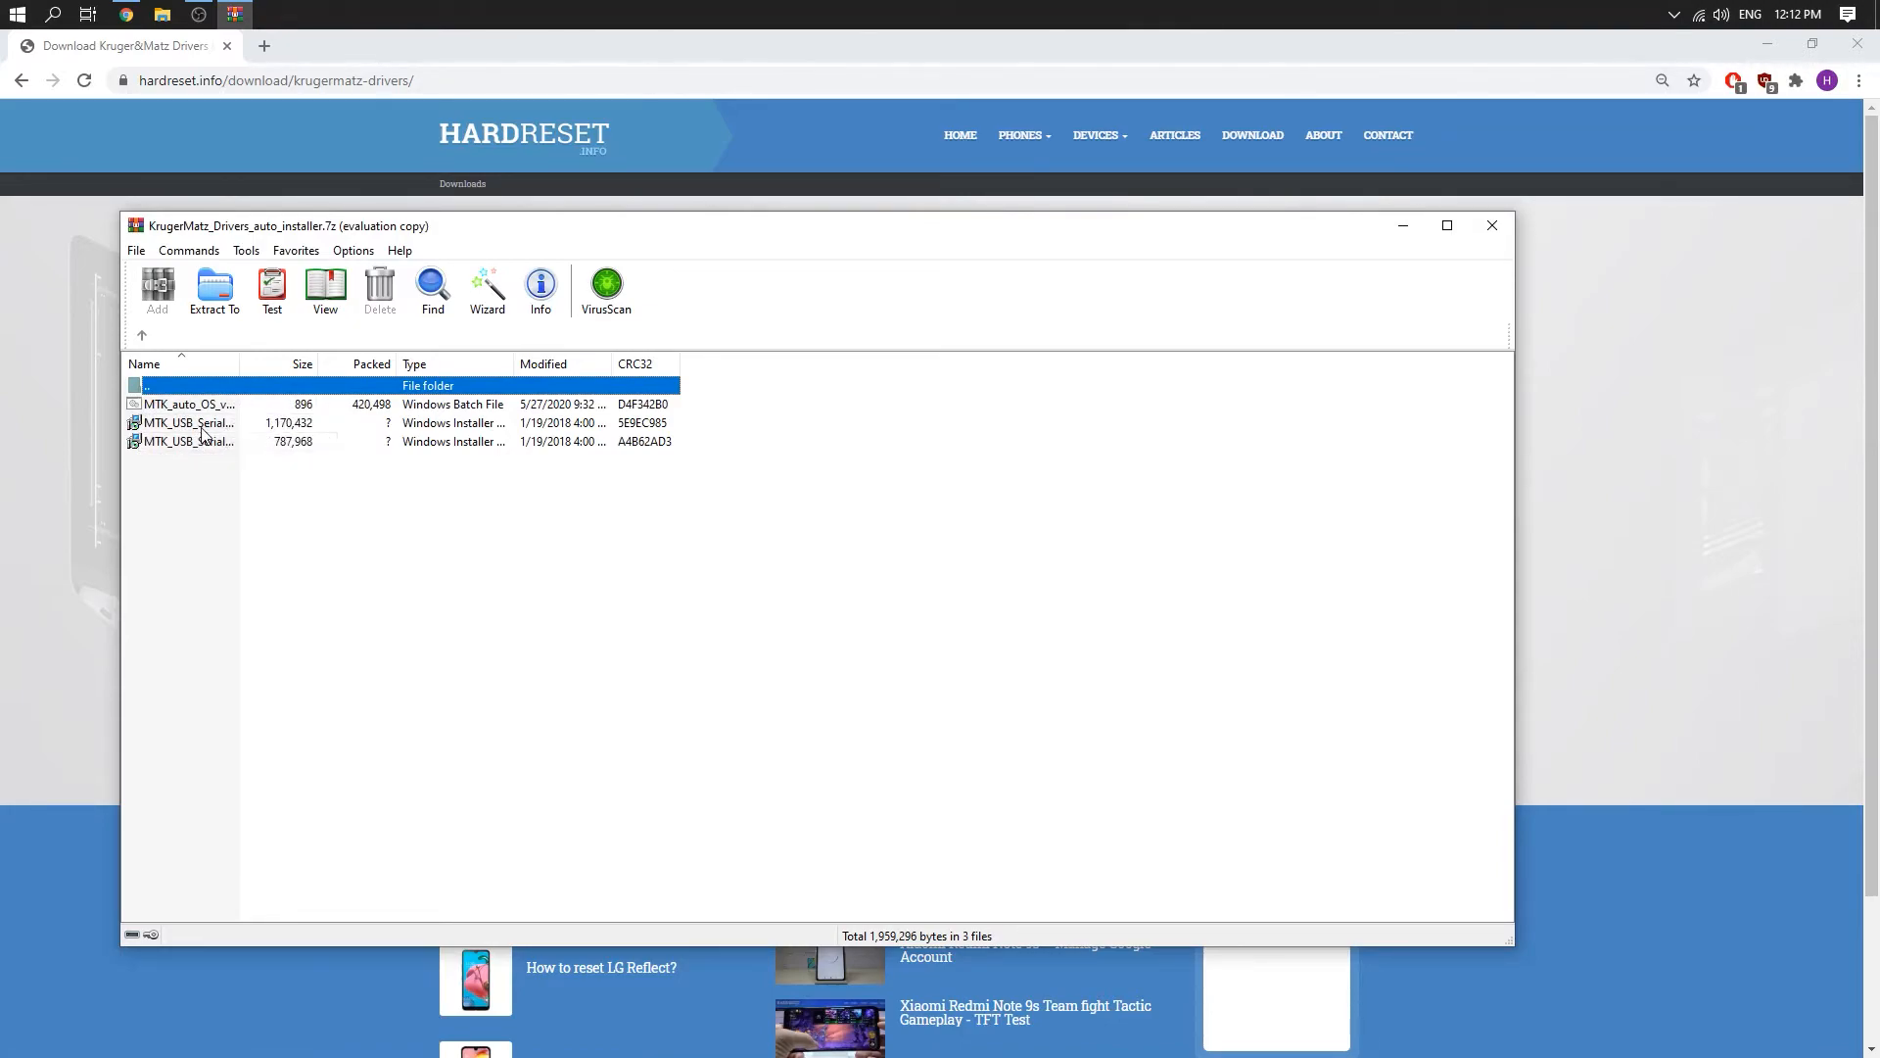
mouse_move(187, 422)
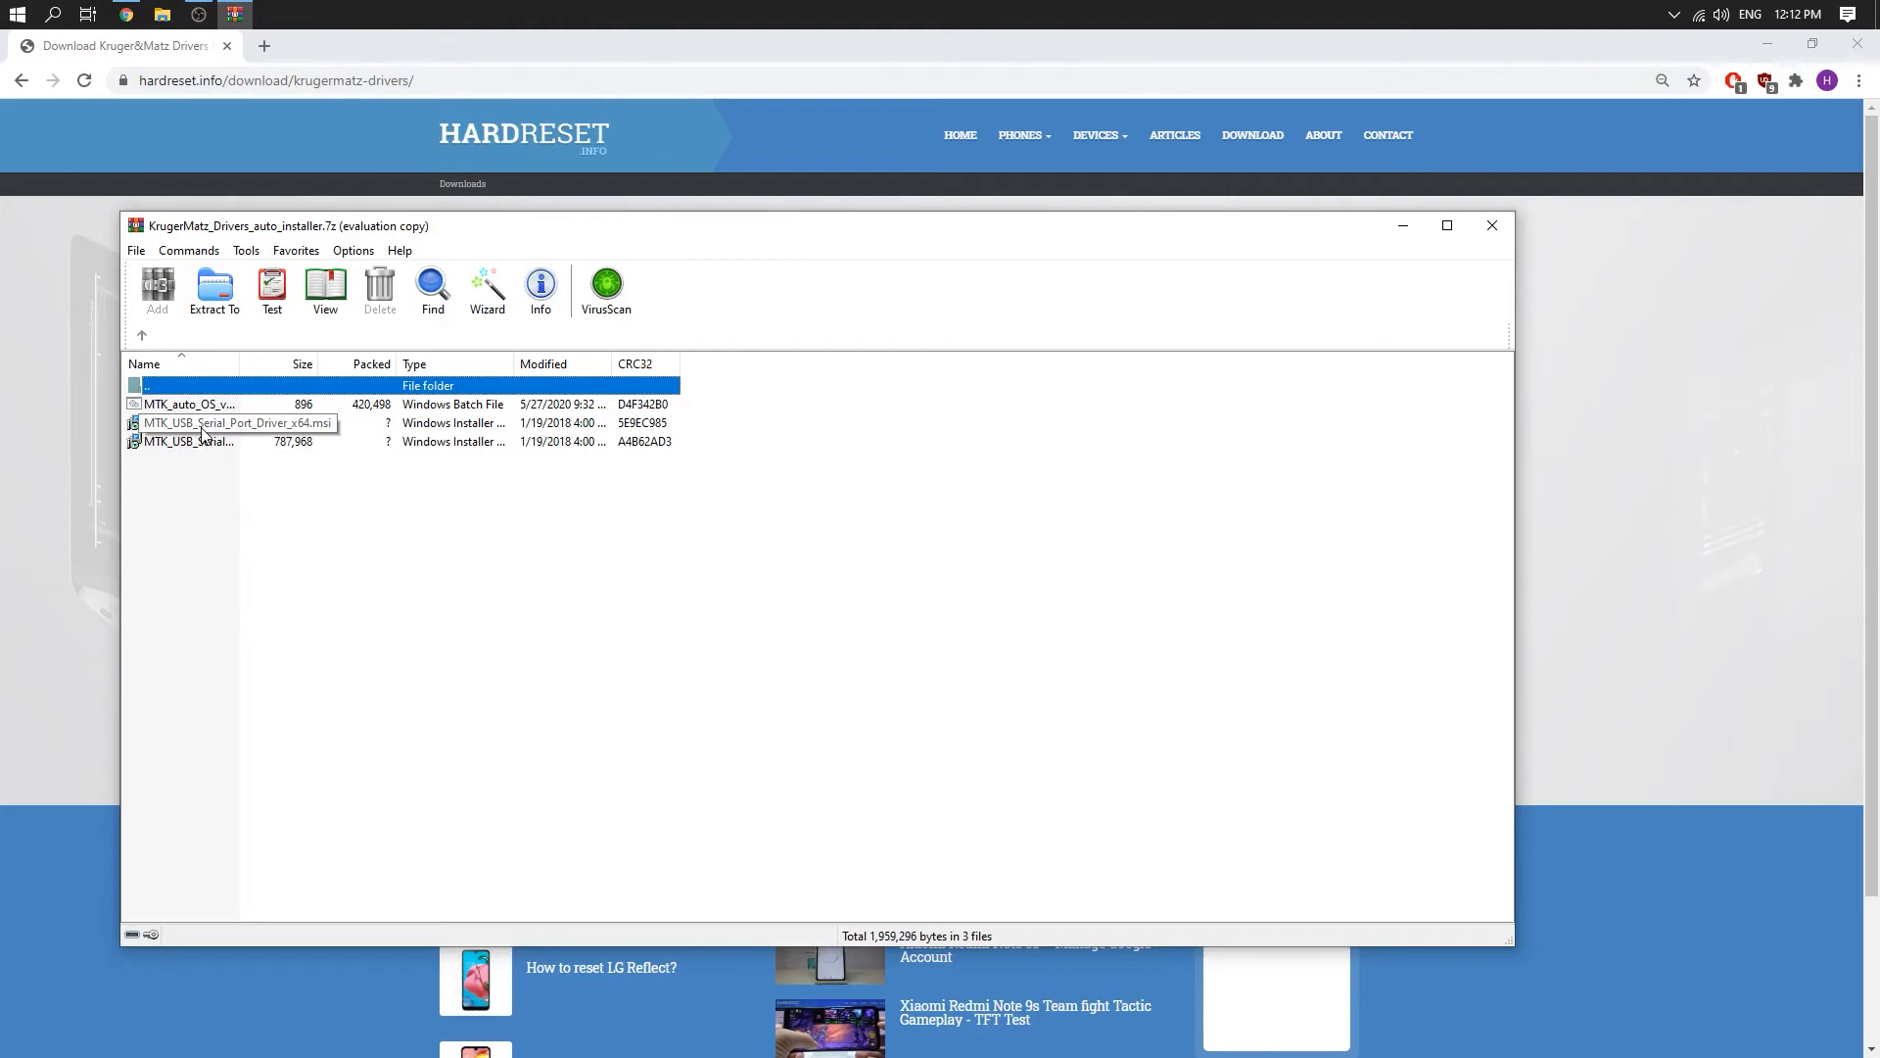
left_click(186, 422)
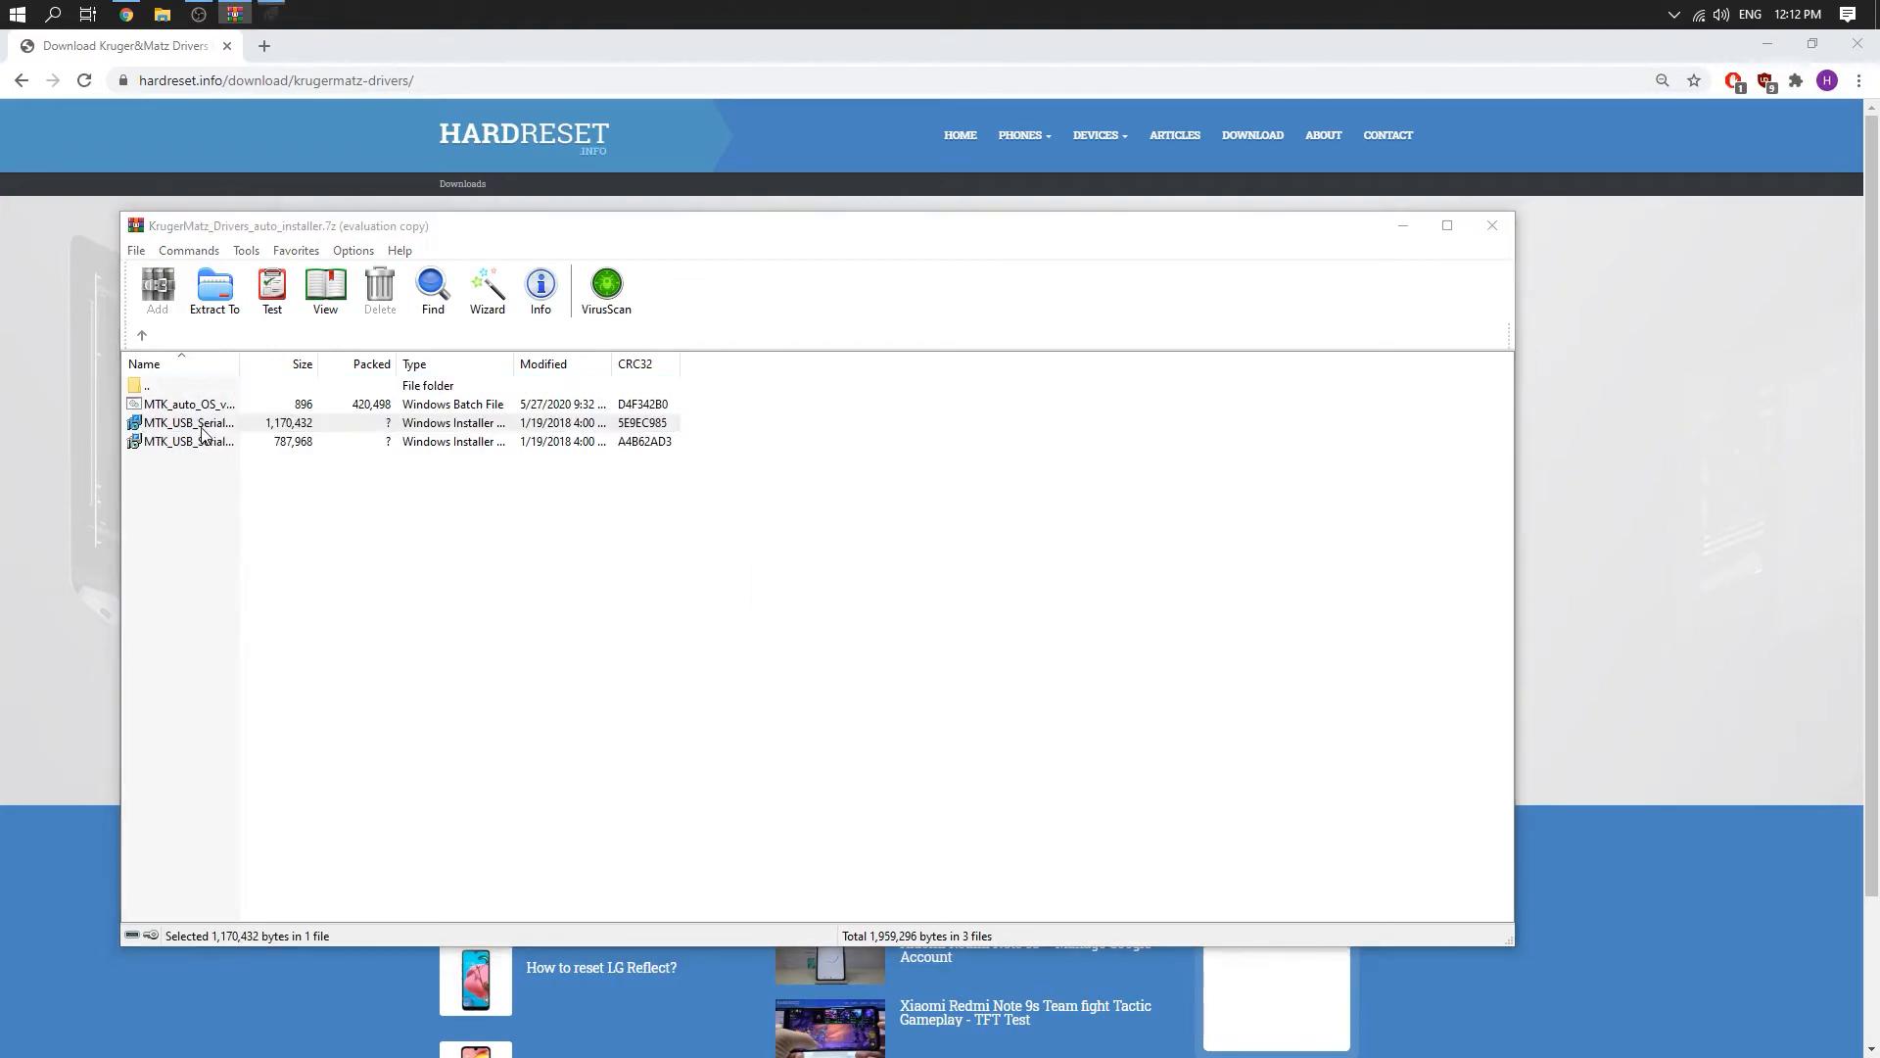
Run MTK_USB_Serial_Port_Driver_x64.msi and install it with the Modify option
double_click(186, 422)
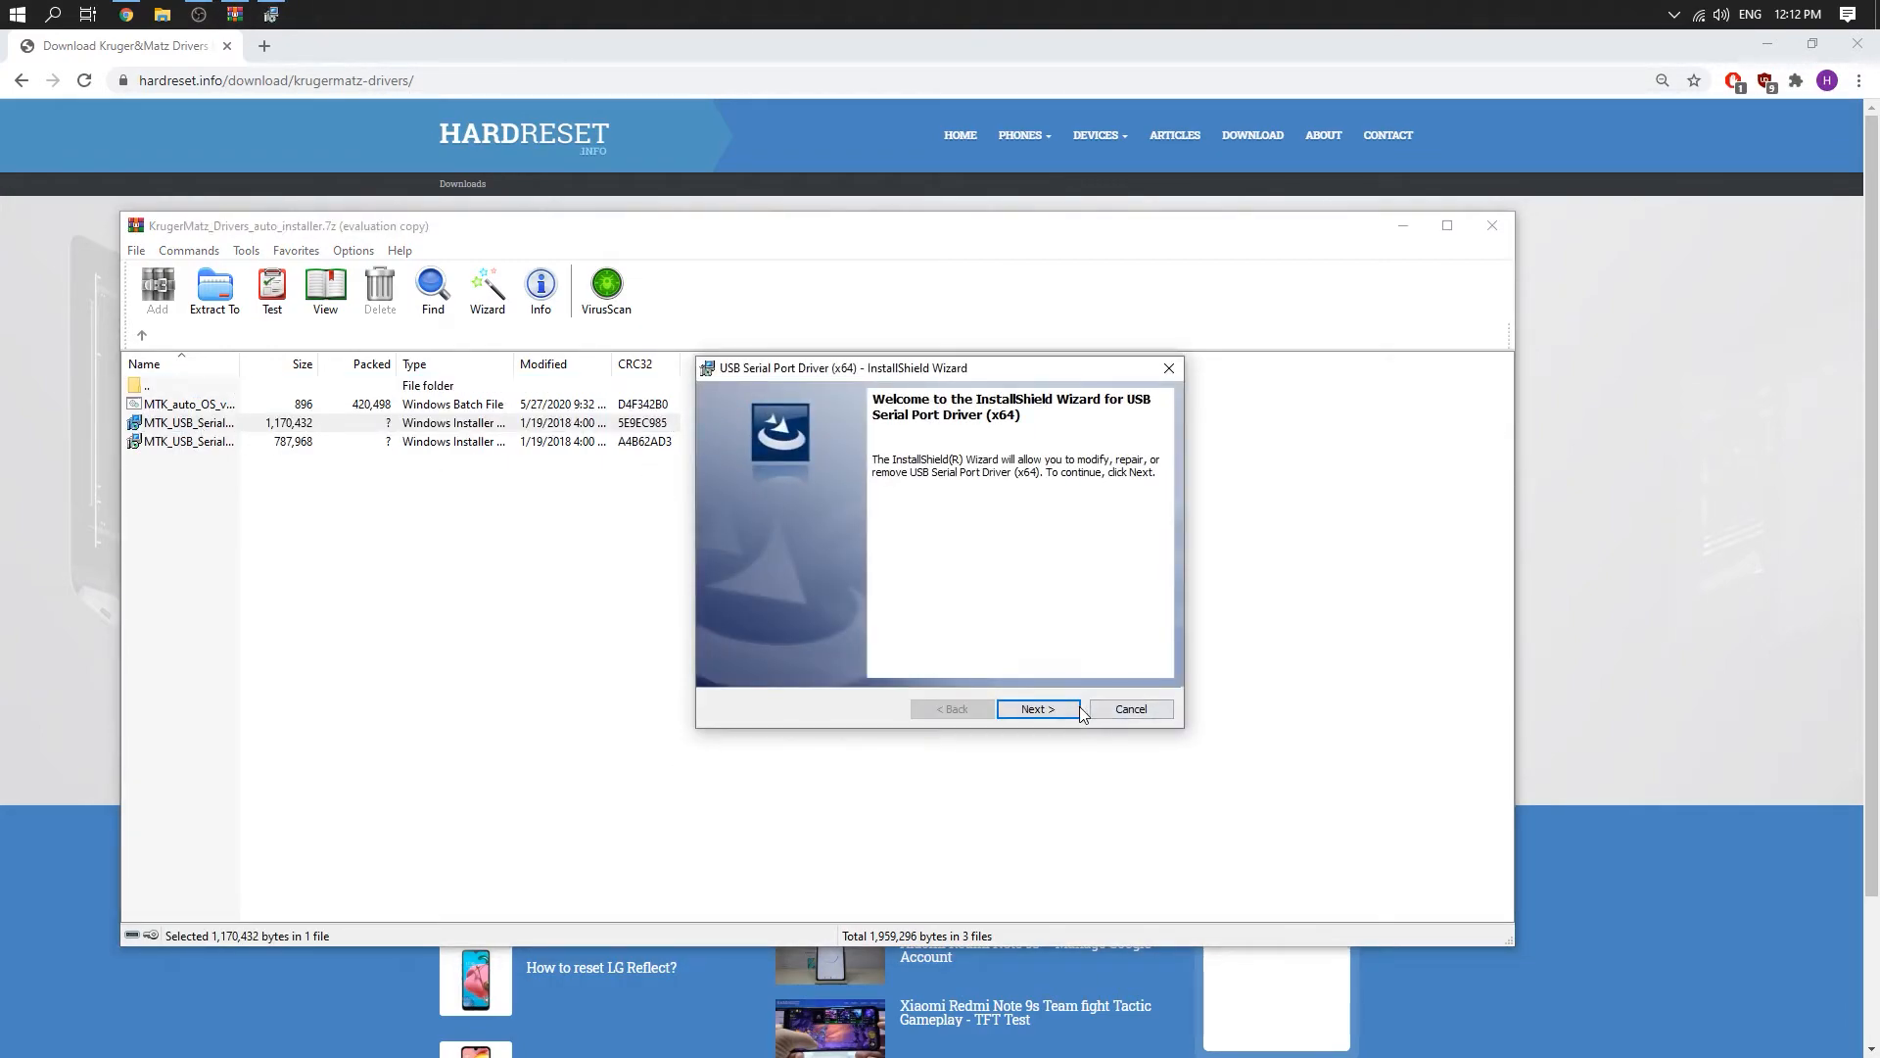
left_click(1036, 709)
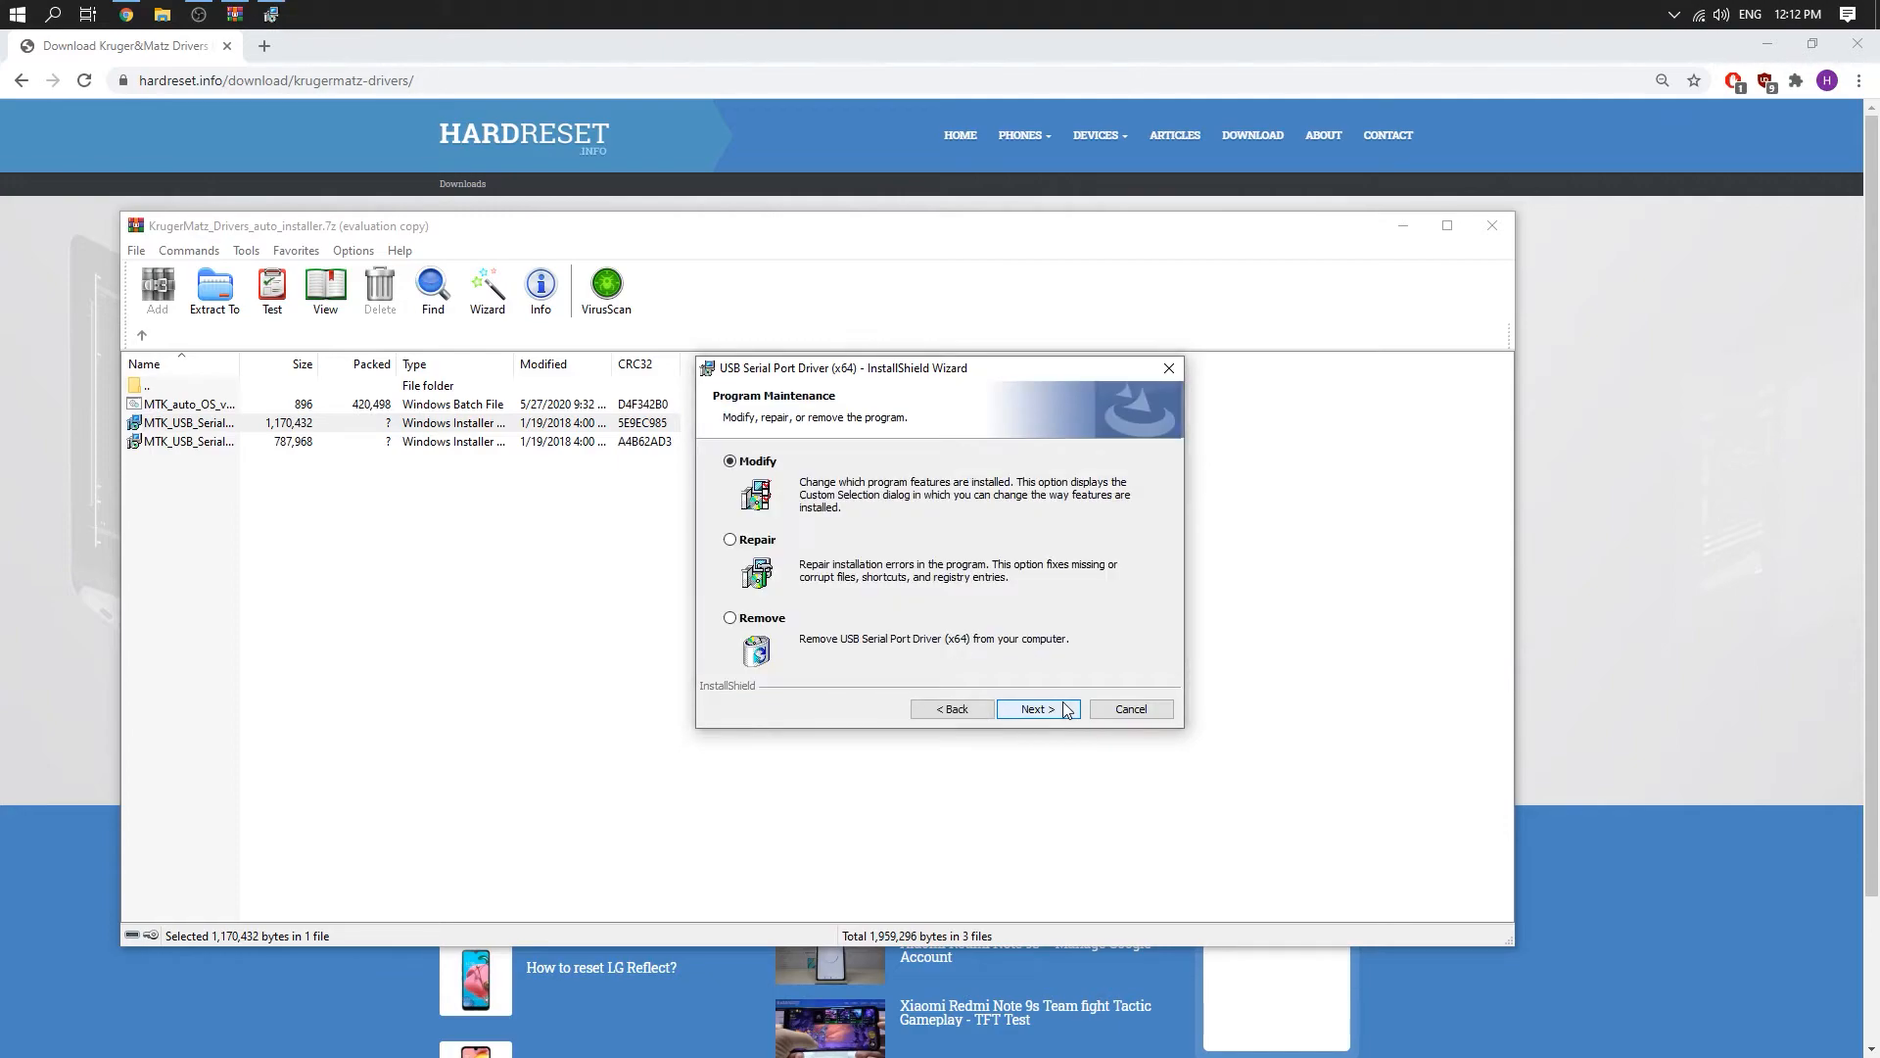
left_click(1037, 709)
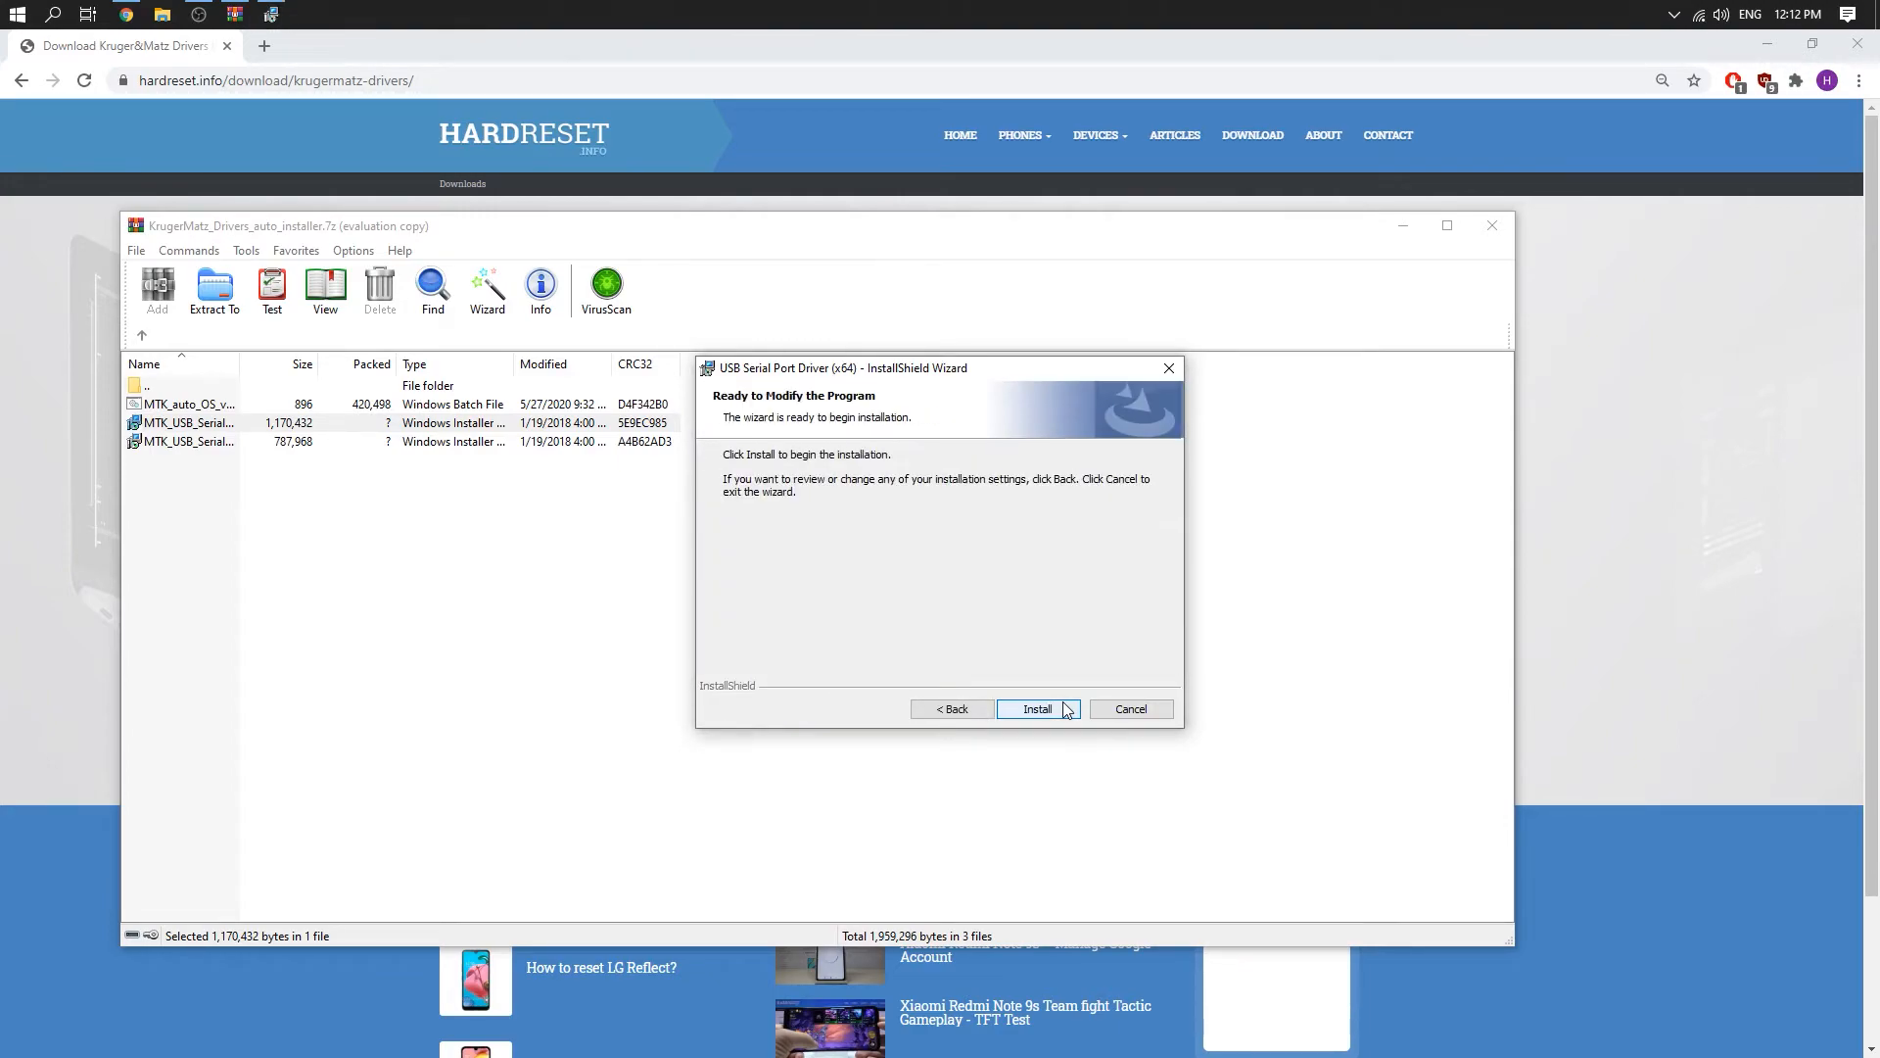
left_click(1036, 709)
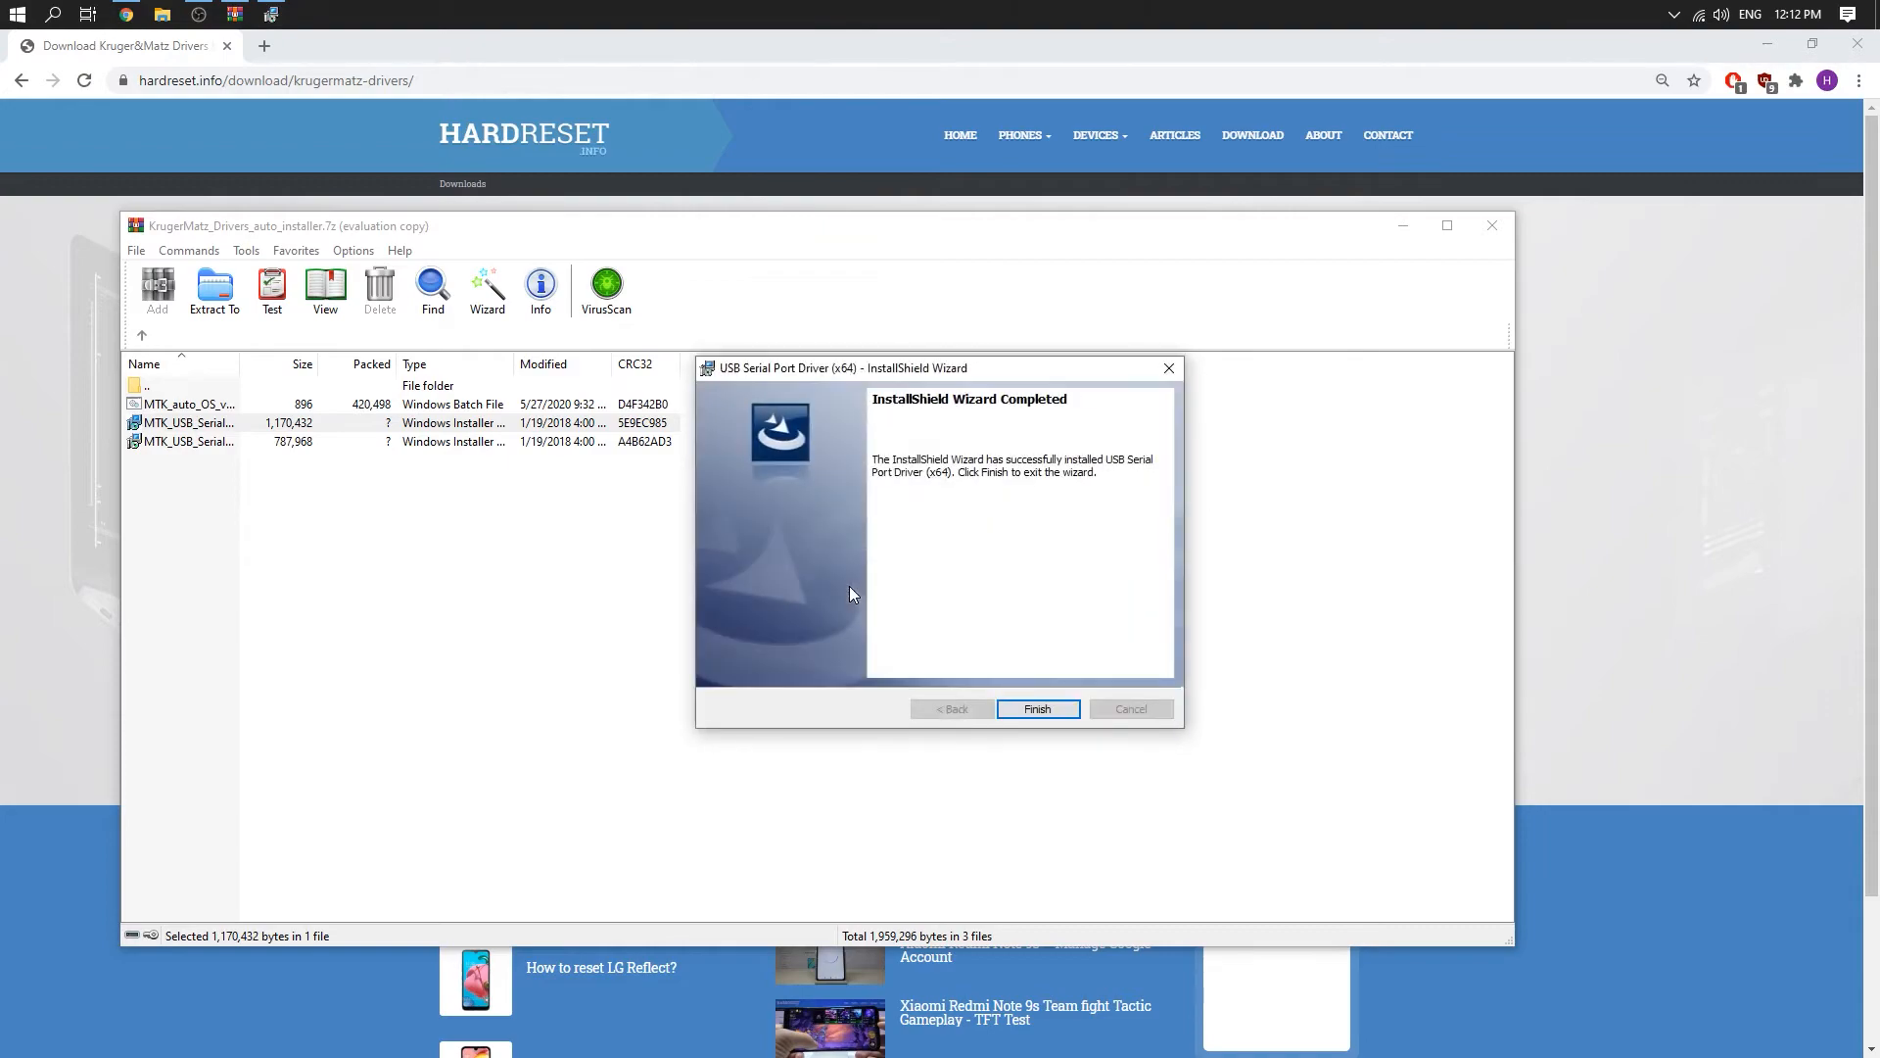
mouse_move(849, 576)
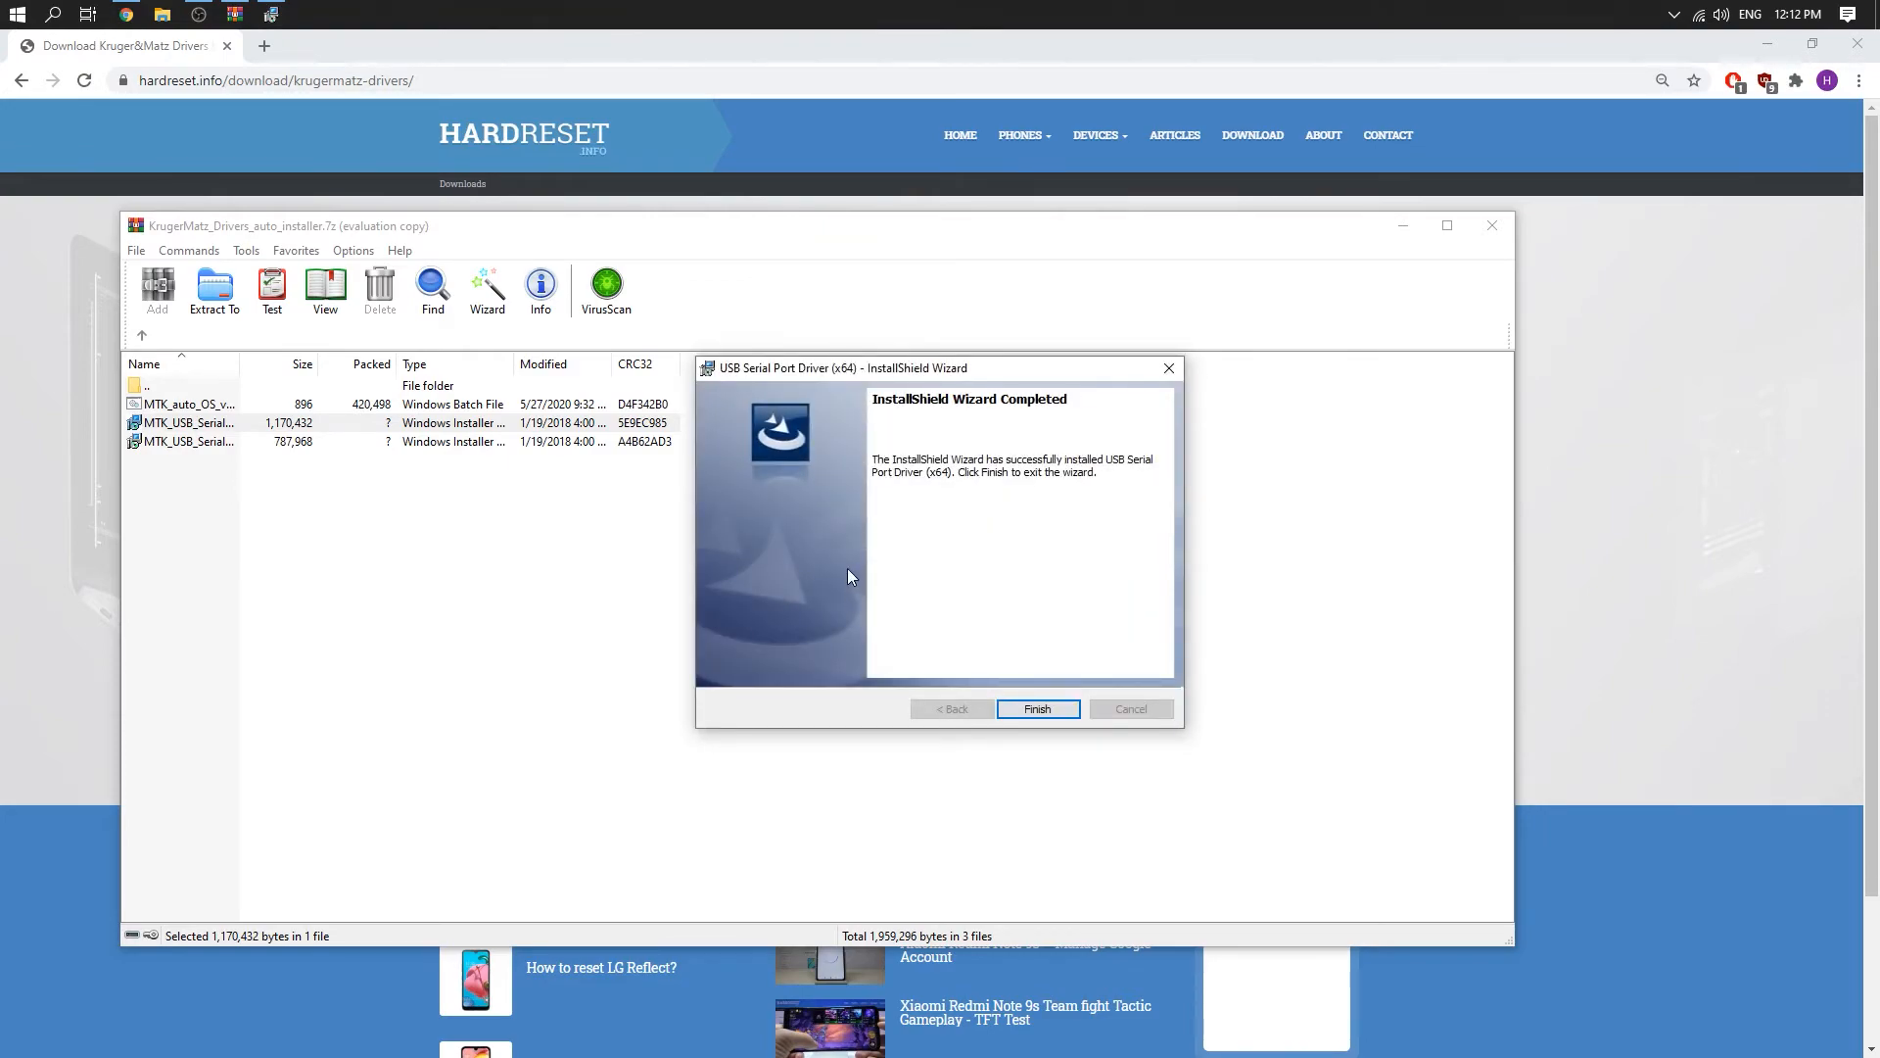